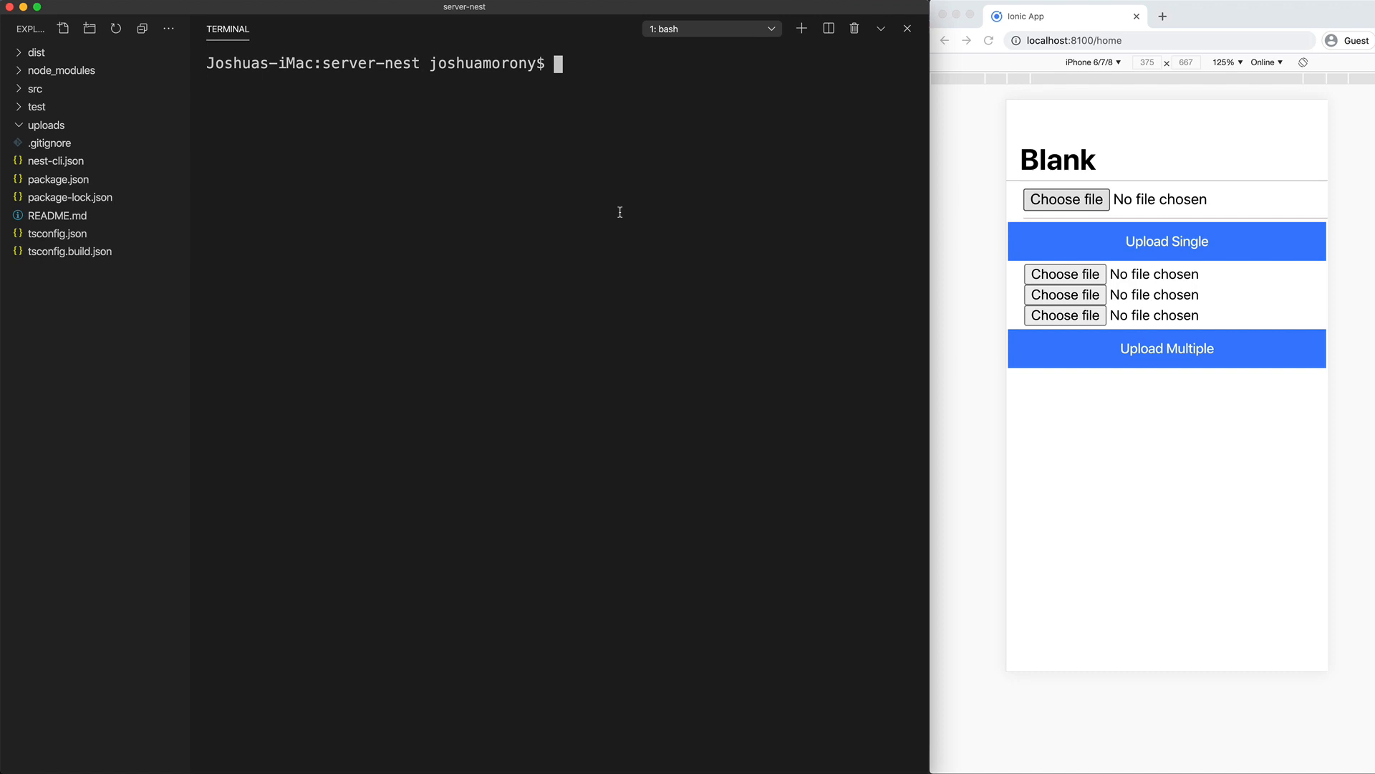
Step: Run npm run start:dev in the server-nest terminal to start Nest in watch mode
type("npm run start:dev")
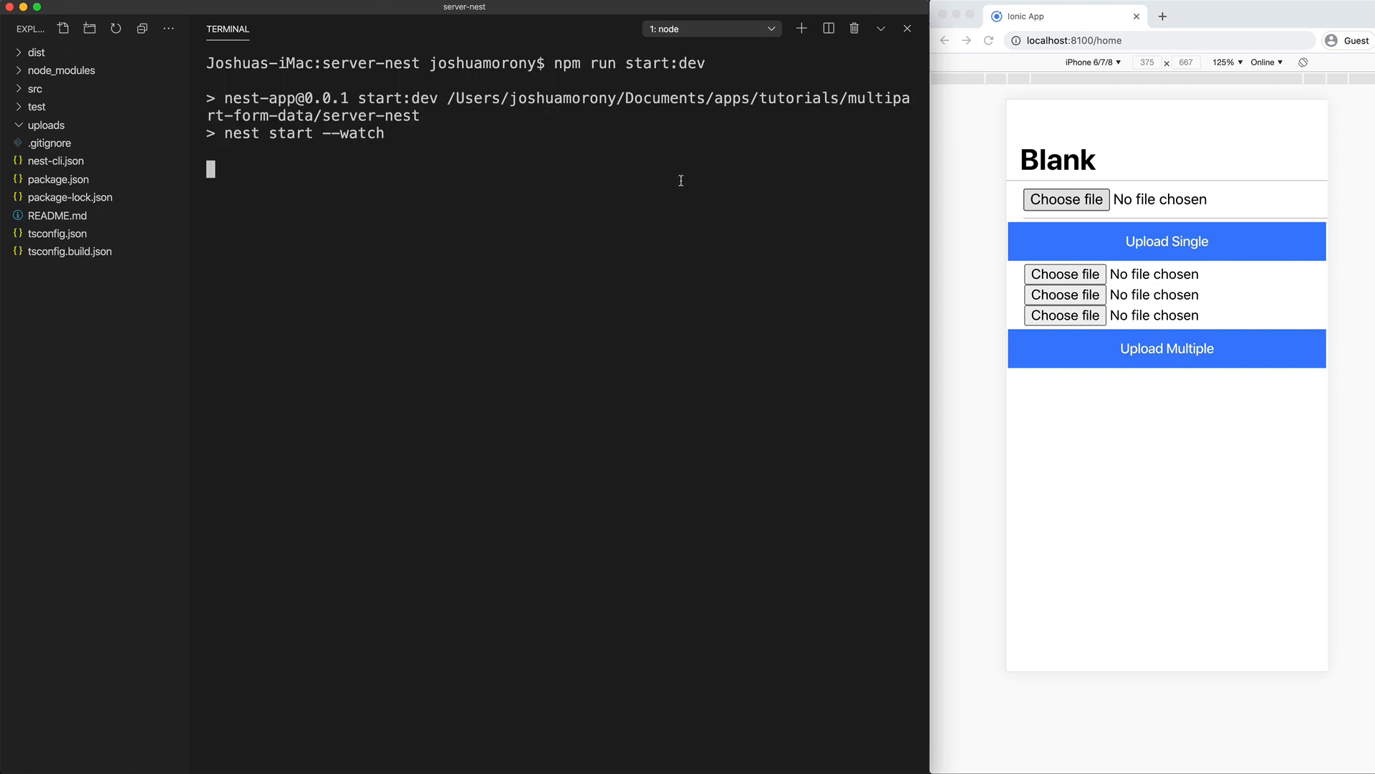
mouse_move(705, 228)
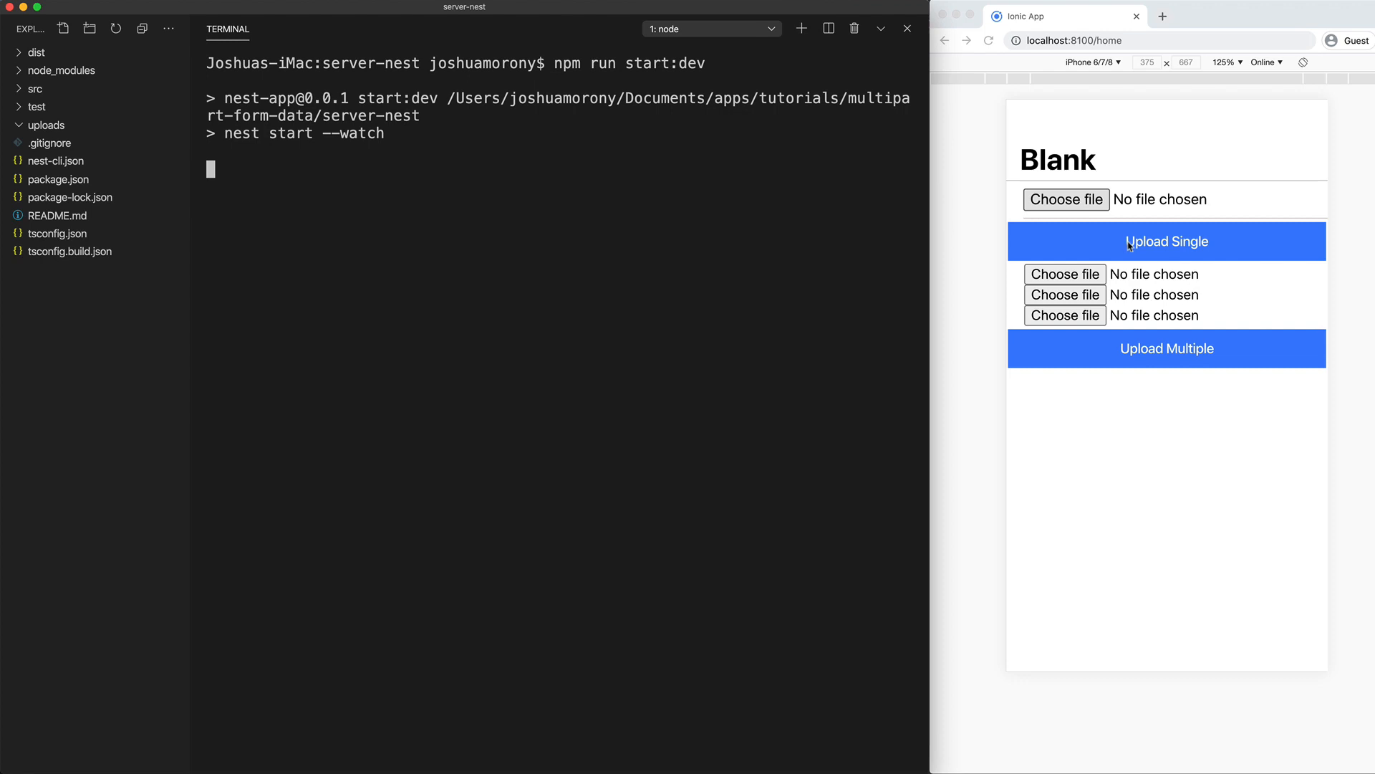
mouse_move(861, 221)
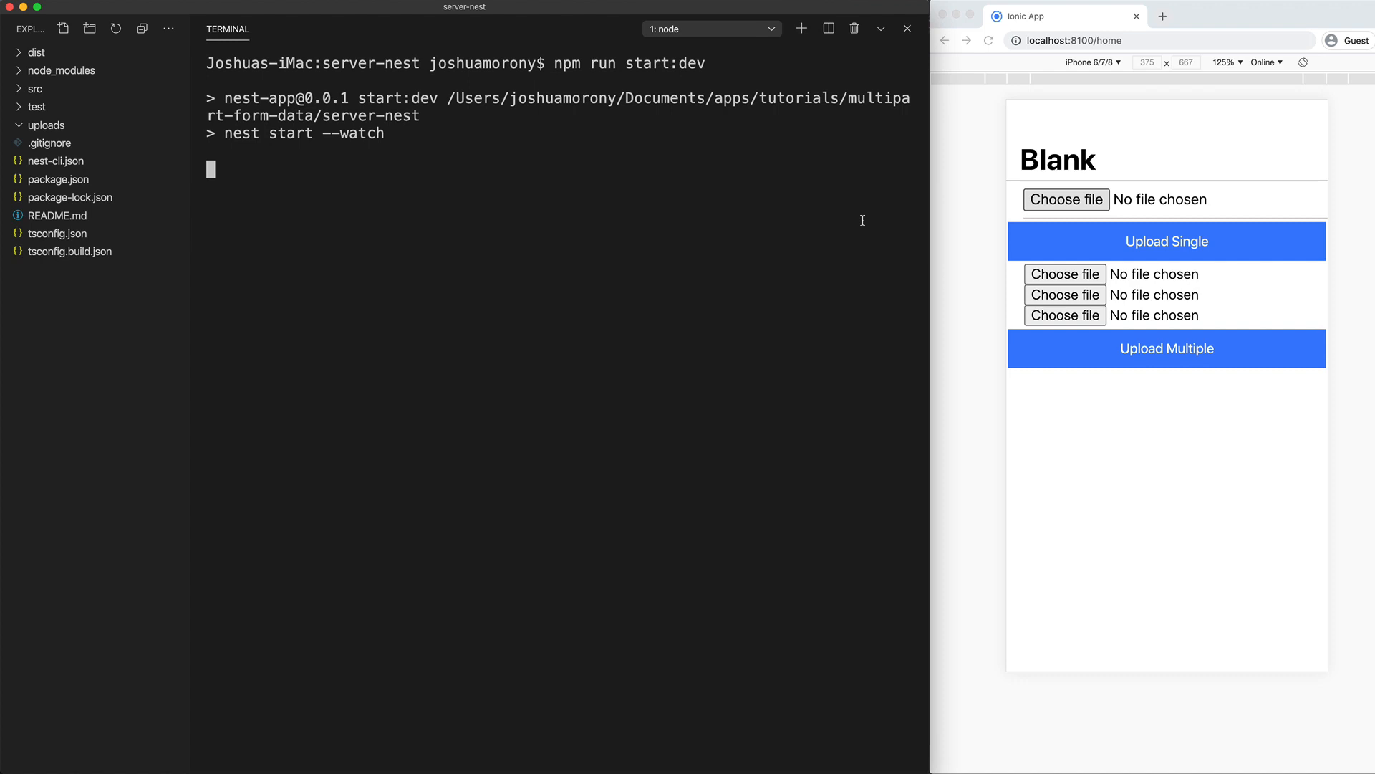
mouse_move(639, 153)
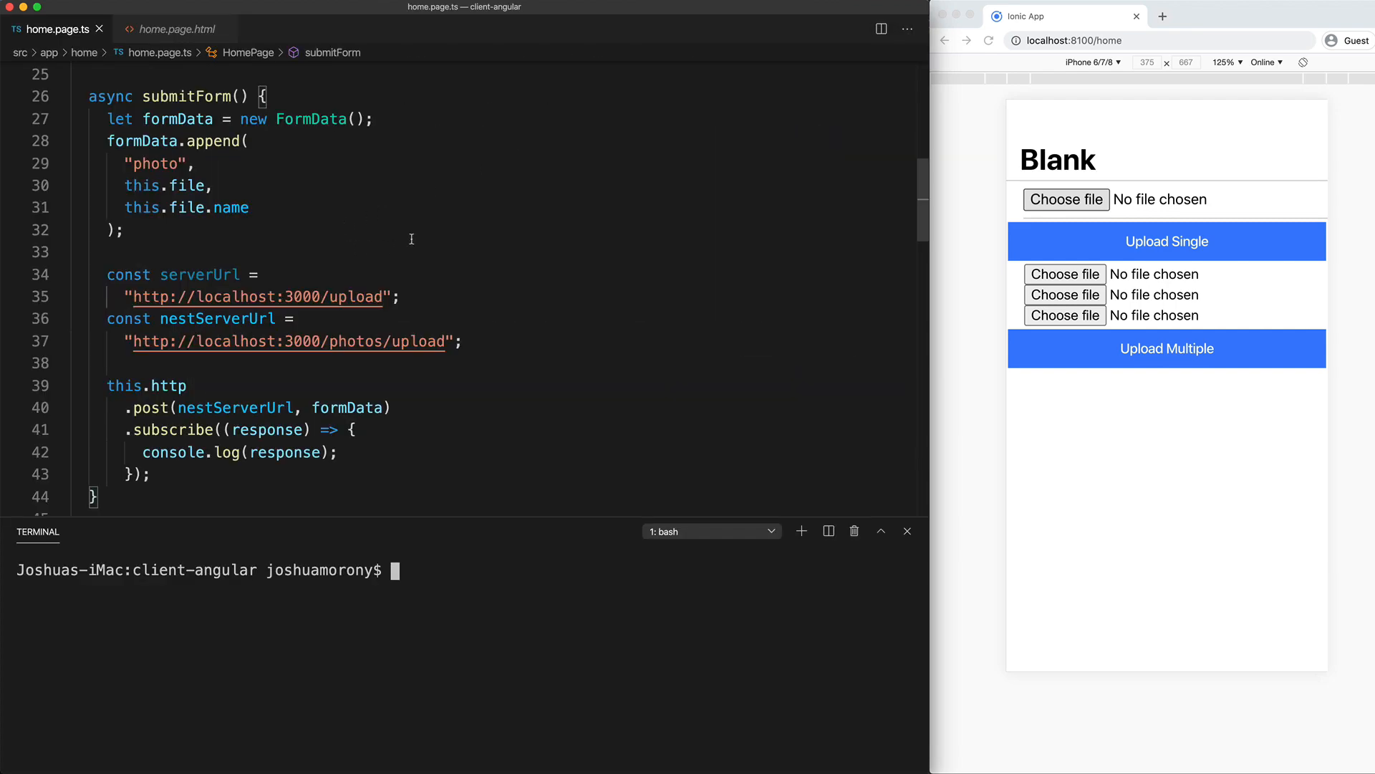
Step: Choose circle-progress.png in the browser app and upload it to the server
scroll("down", 3)
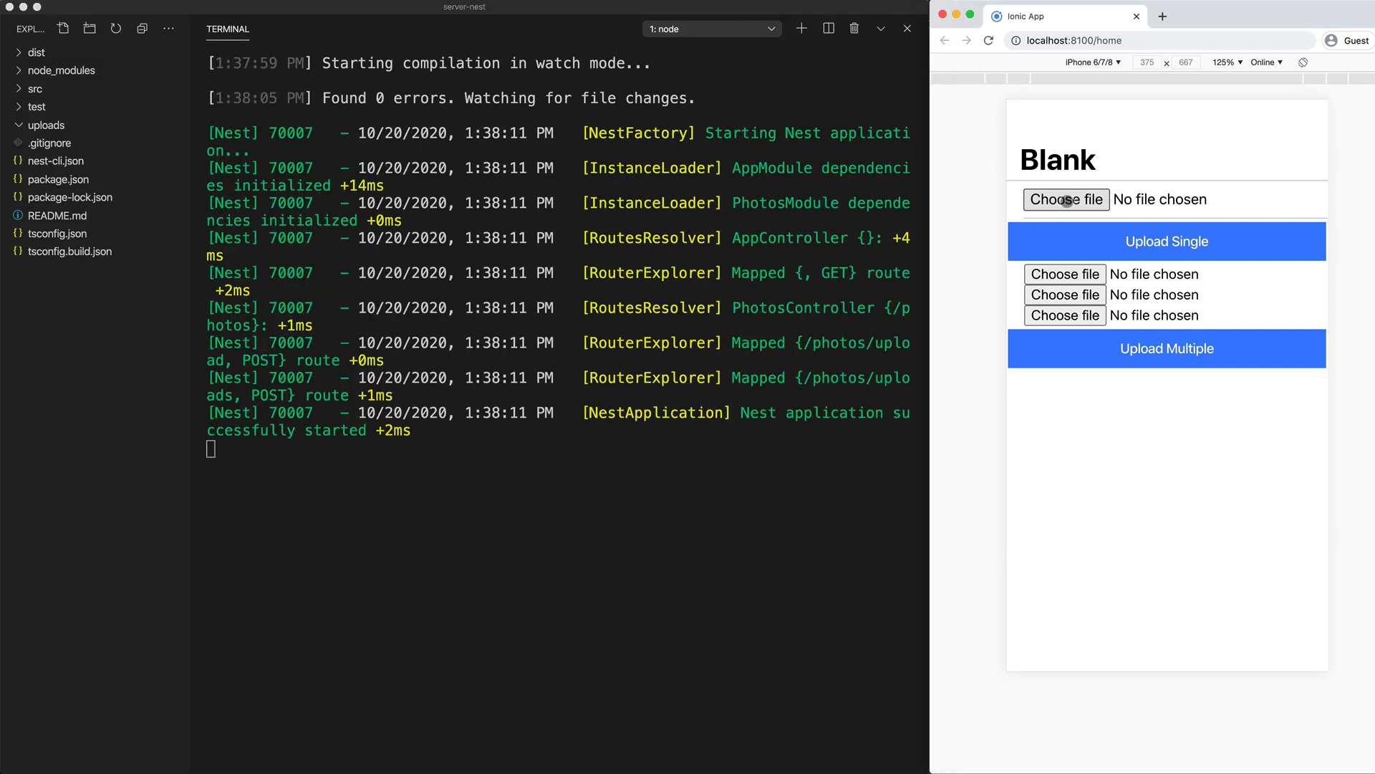
left_click(1067, 200)
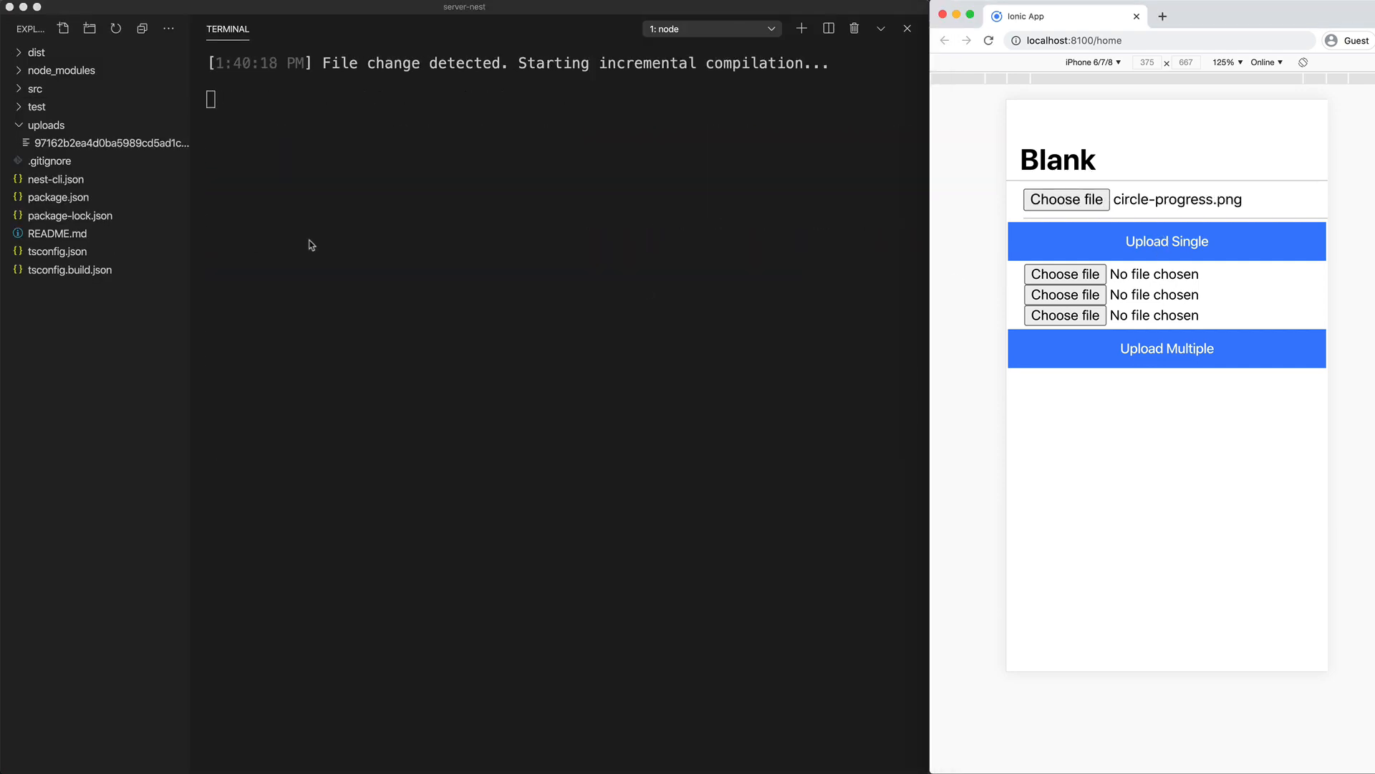
mouse_move(80, 159)
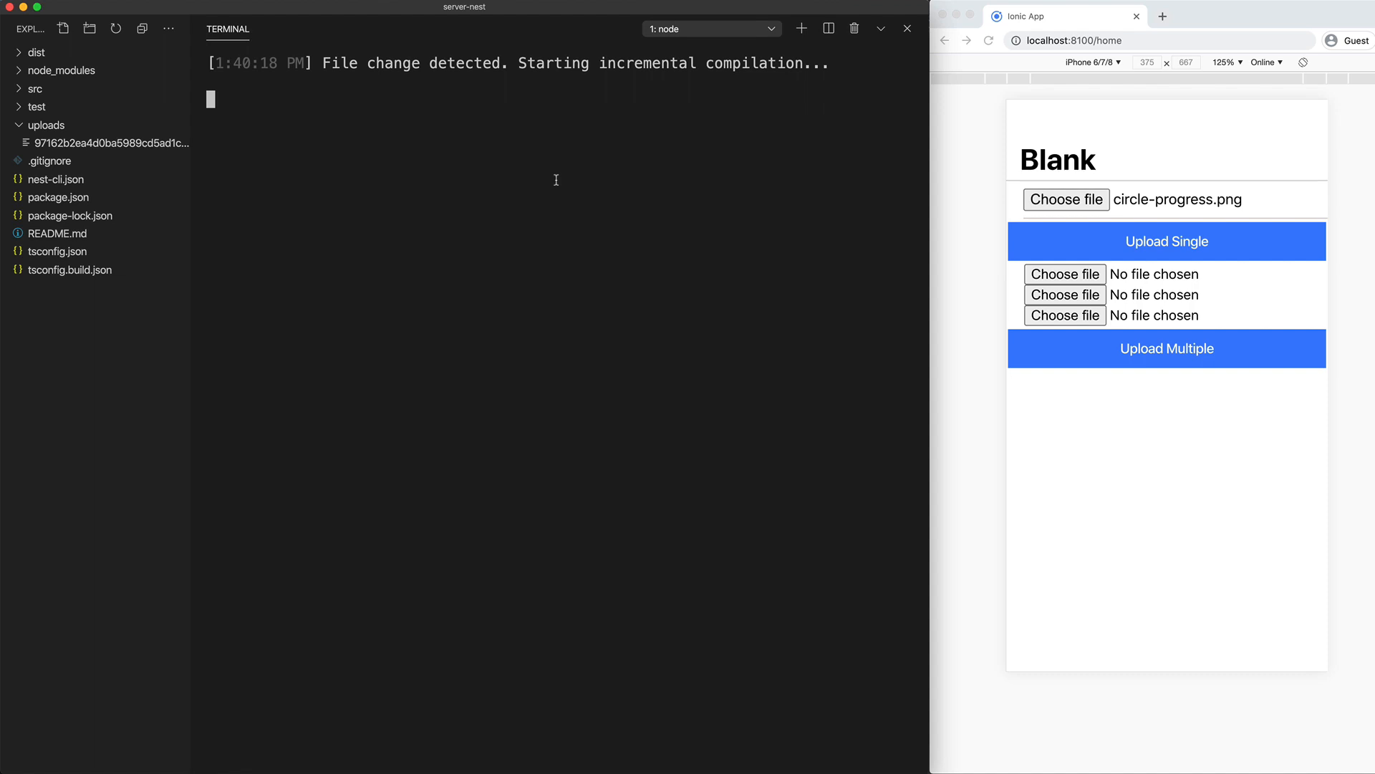
mouse_move(554, 180)
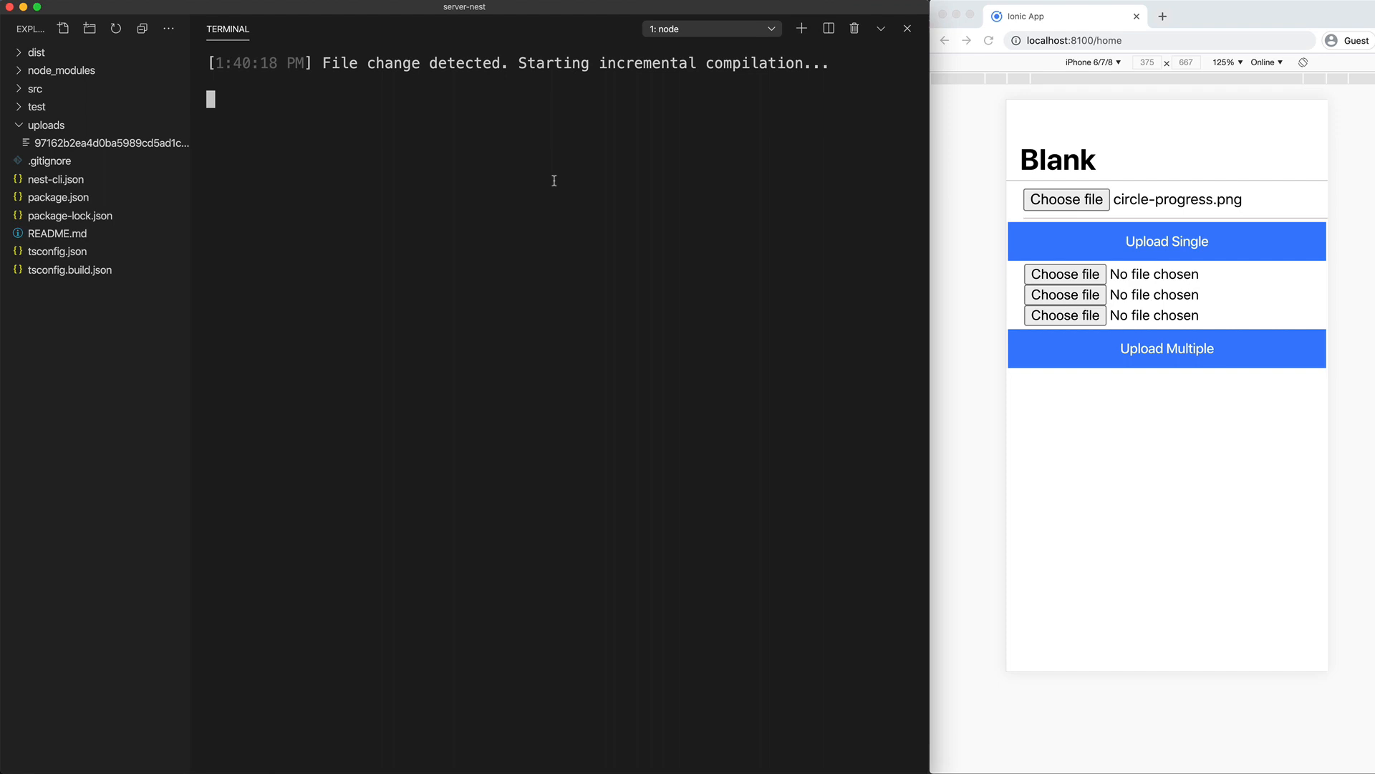
mouse_move(563, 106)
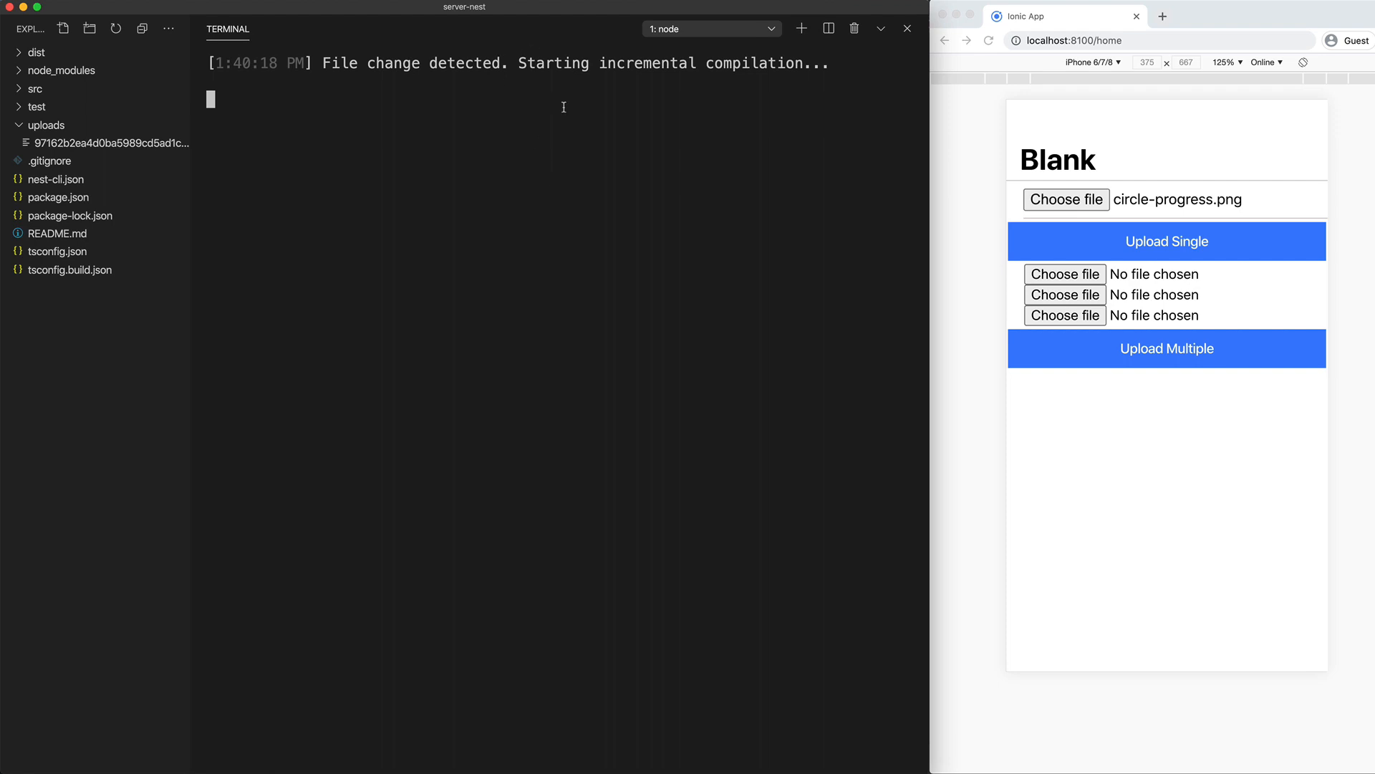
mouse_move(557, 107)
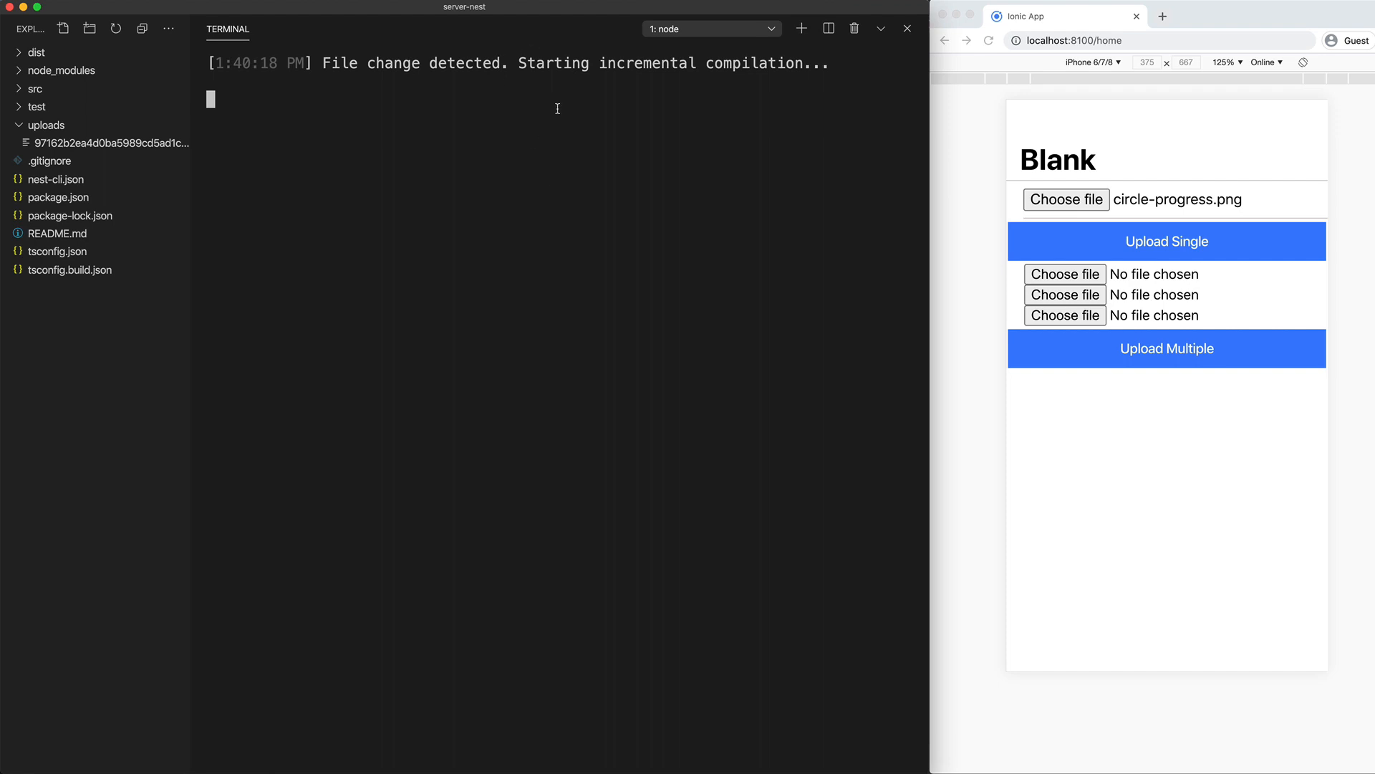
mouse_move(523, 115)
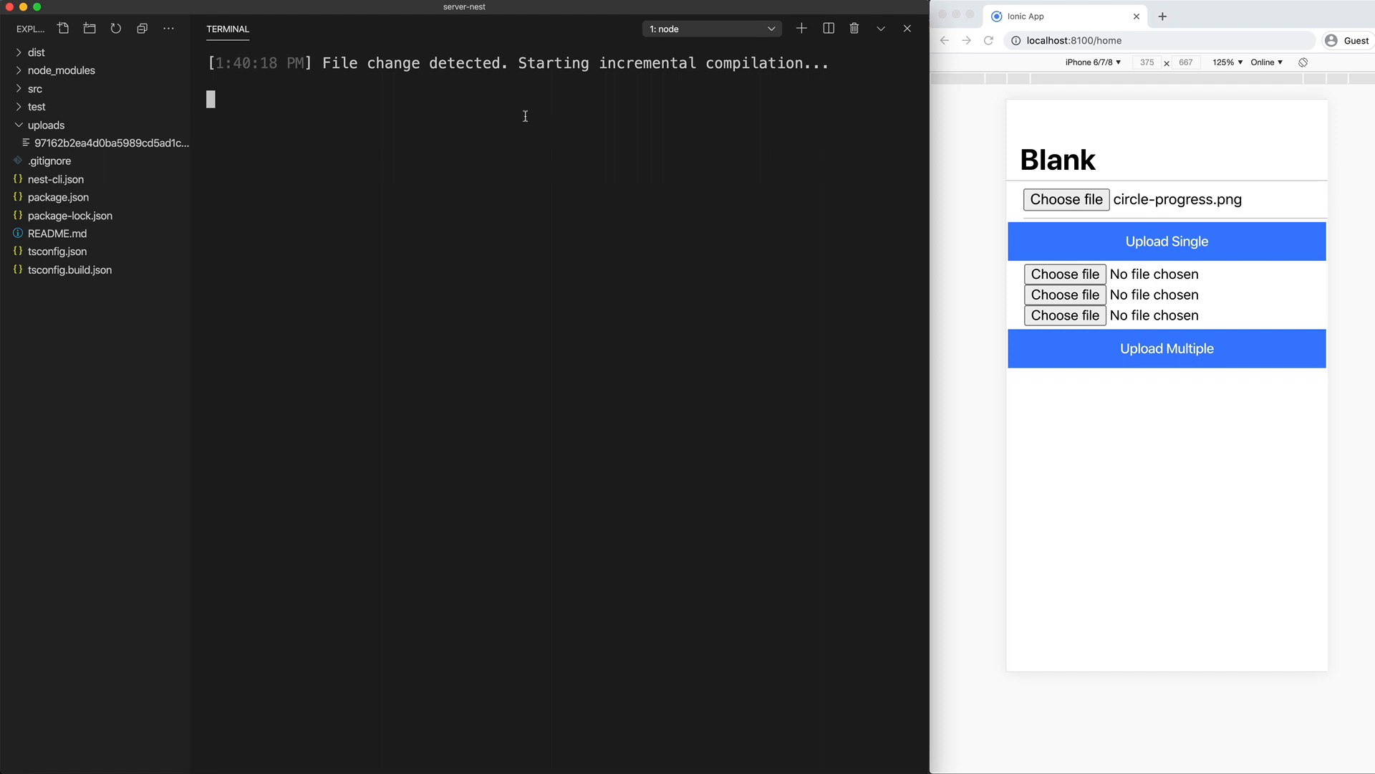
mouse_move(374, 156)
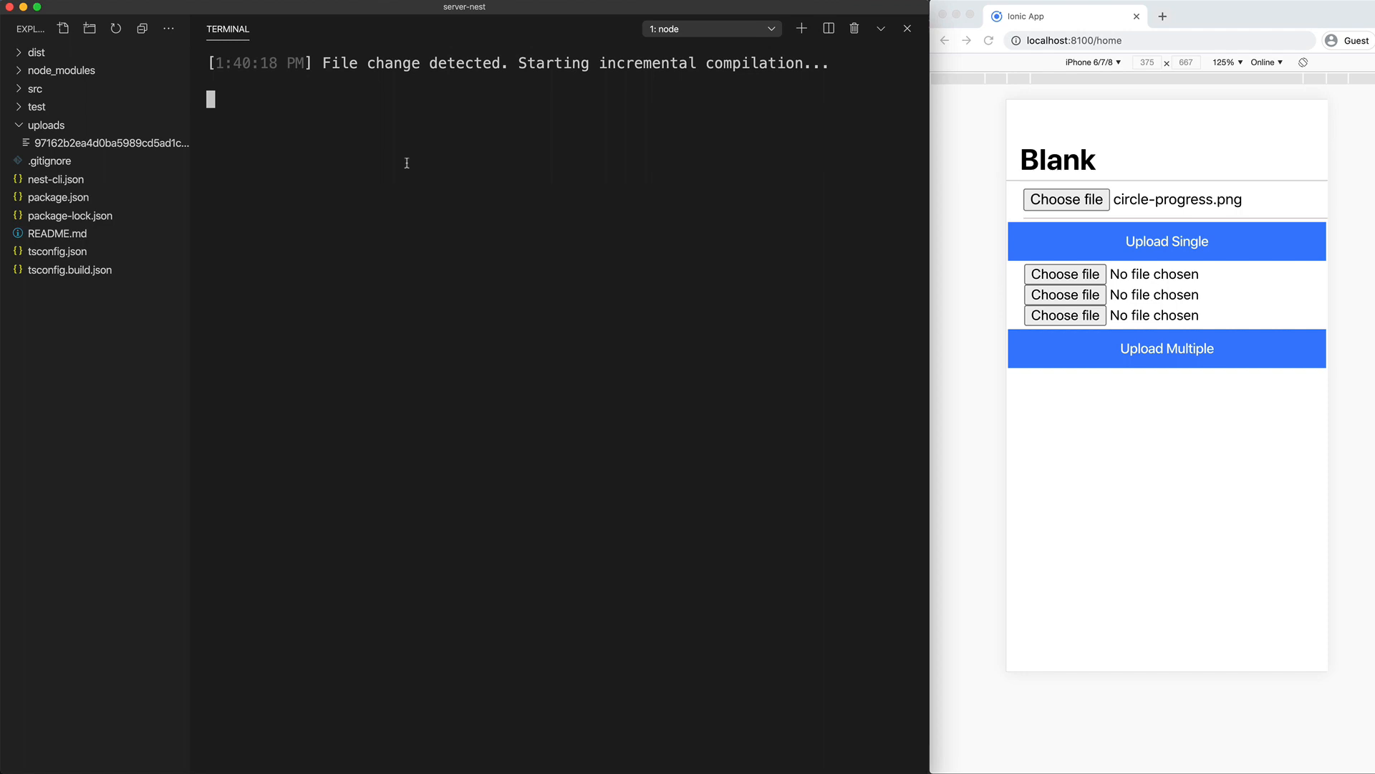
mouse_move(503, 163)
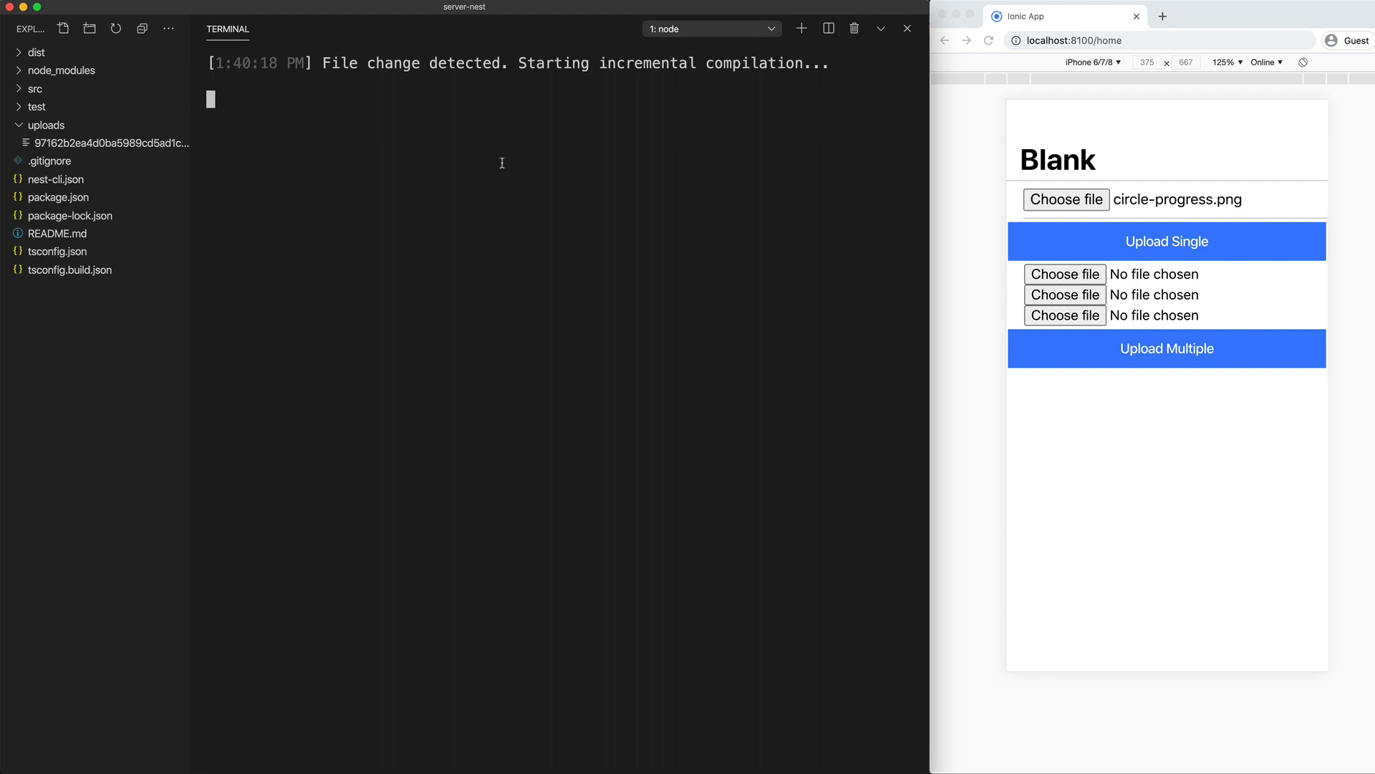
mouse_move(484, 175)
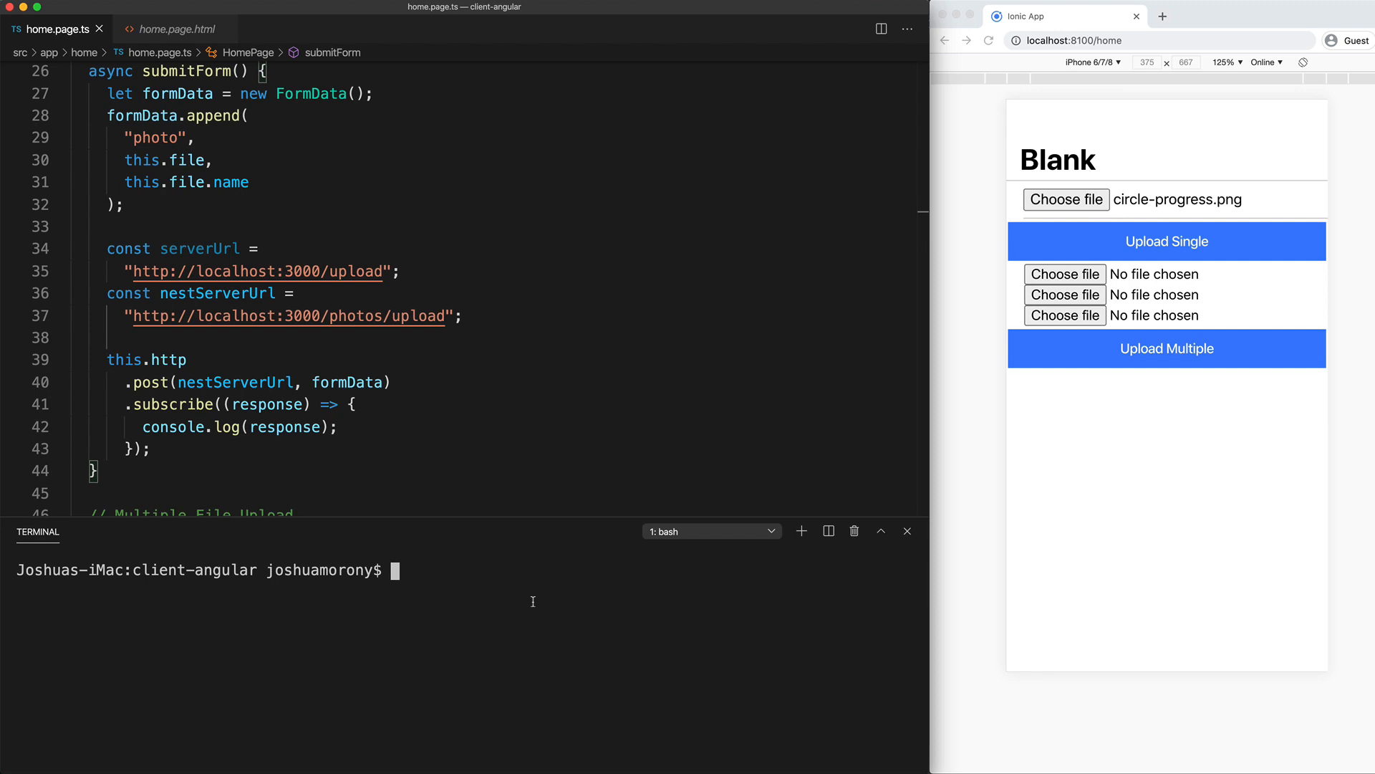
Step: Install native-run globally with npm install -g native-run
type("npm install")
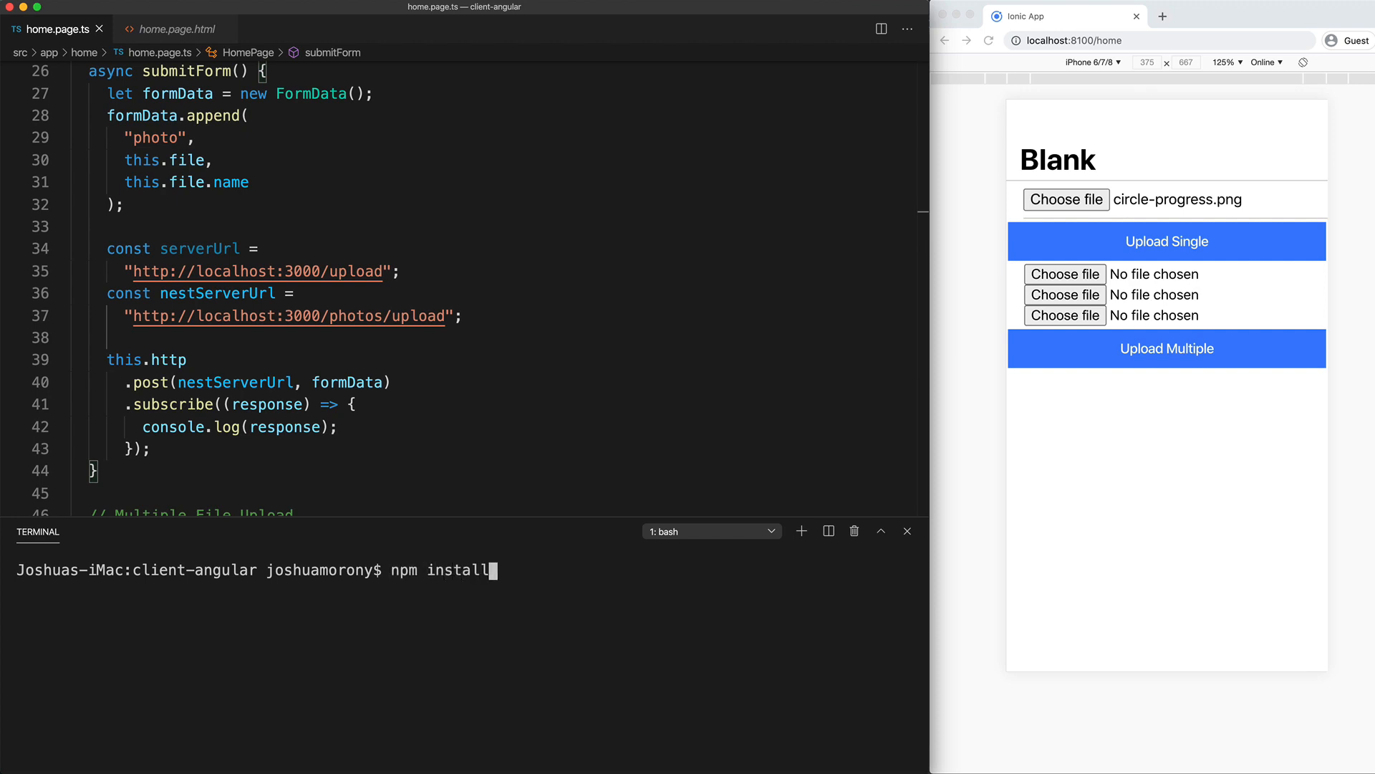
type("-g")
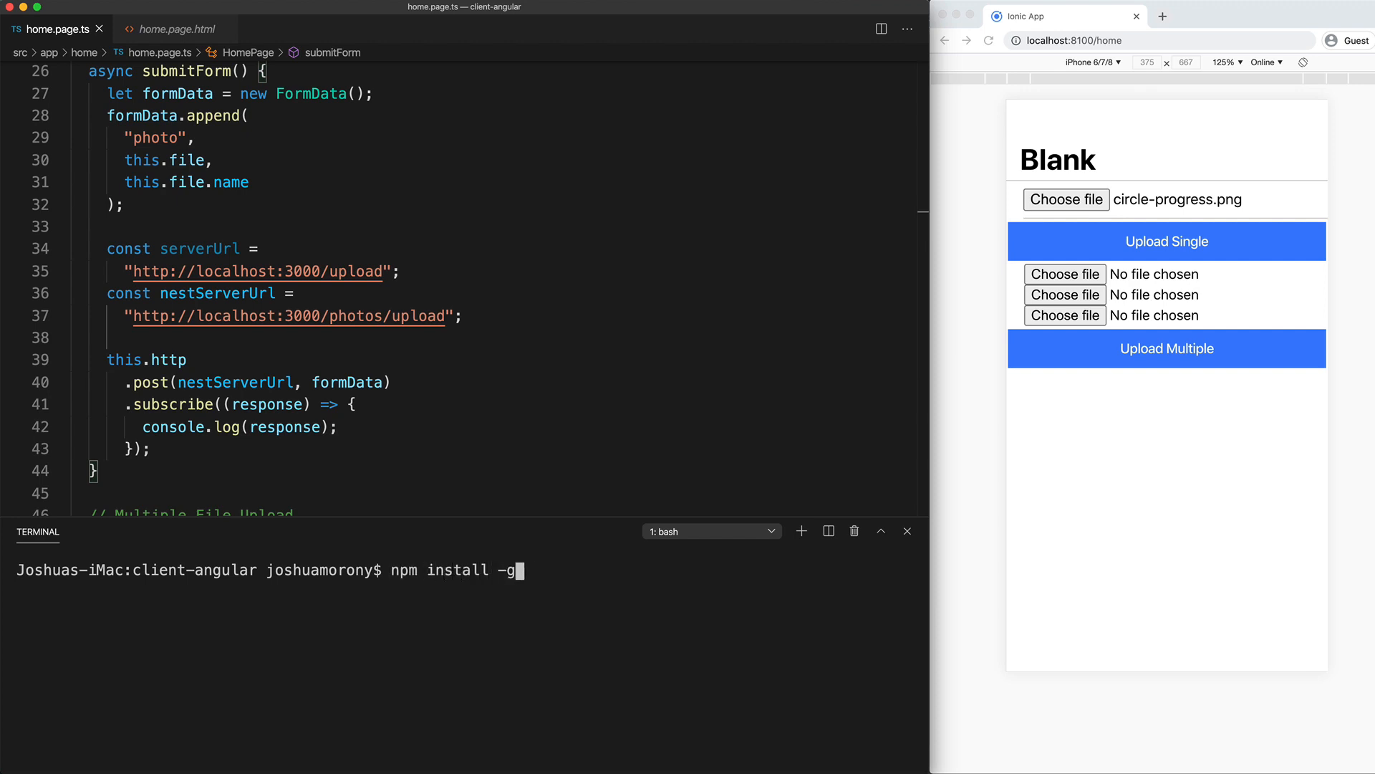
type("native-")
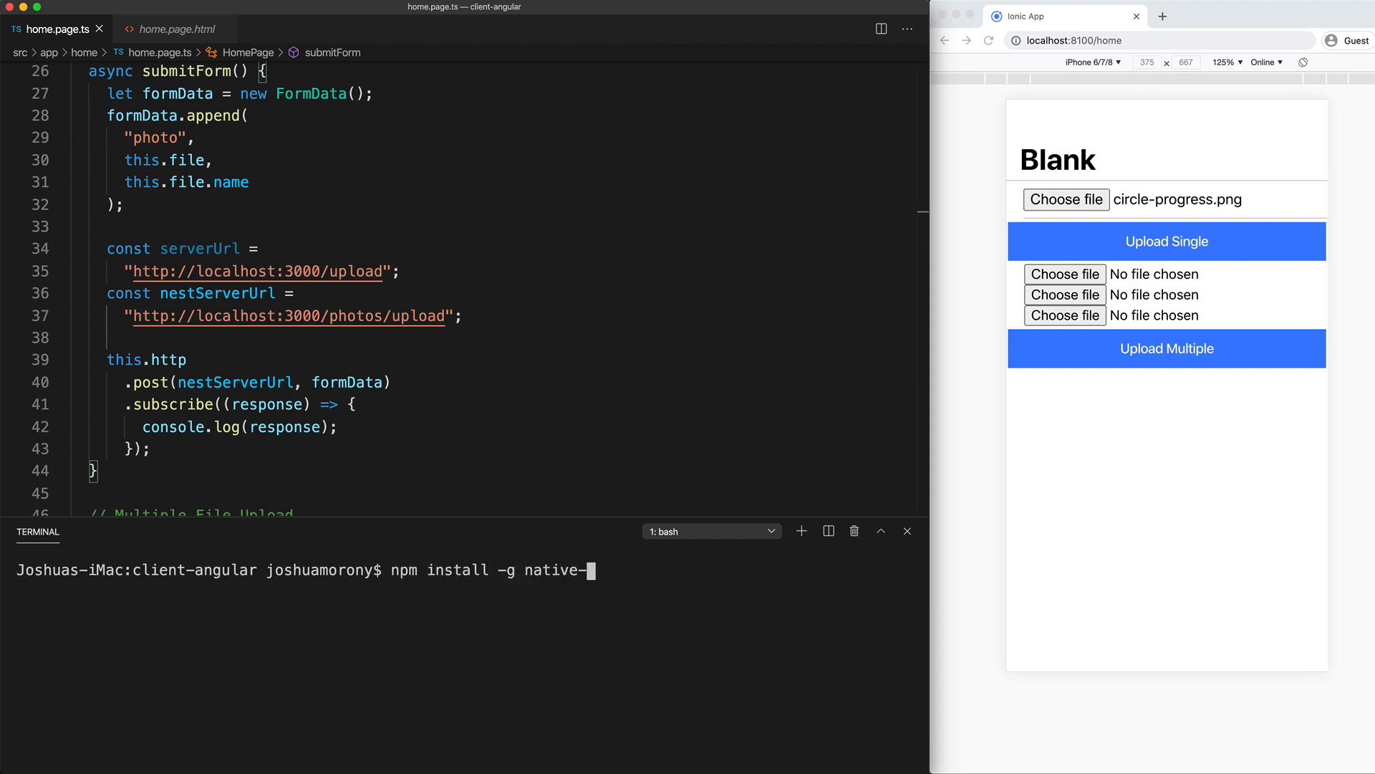
type("run")
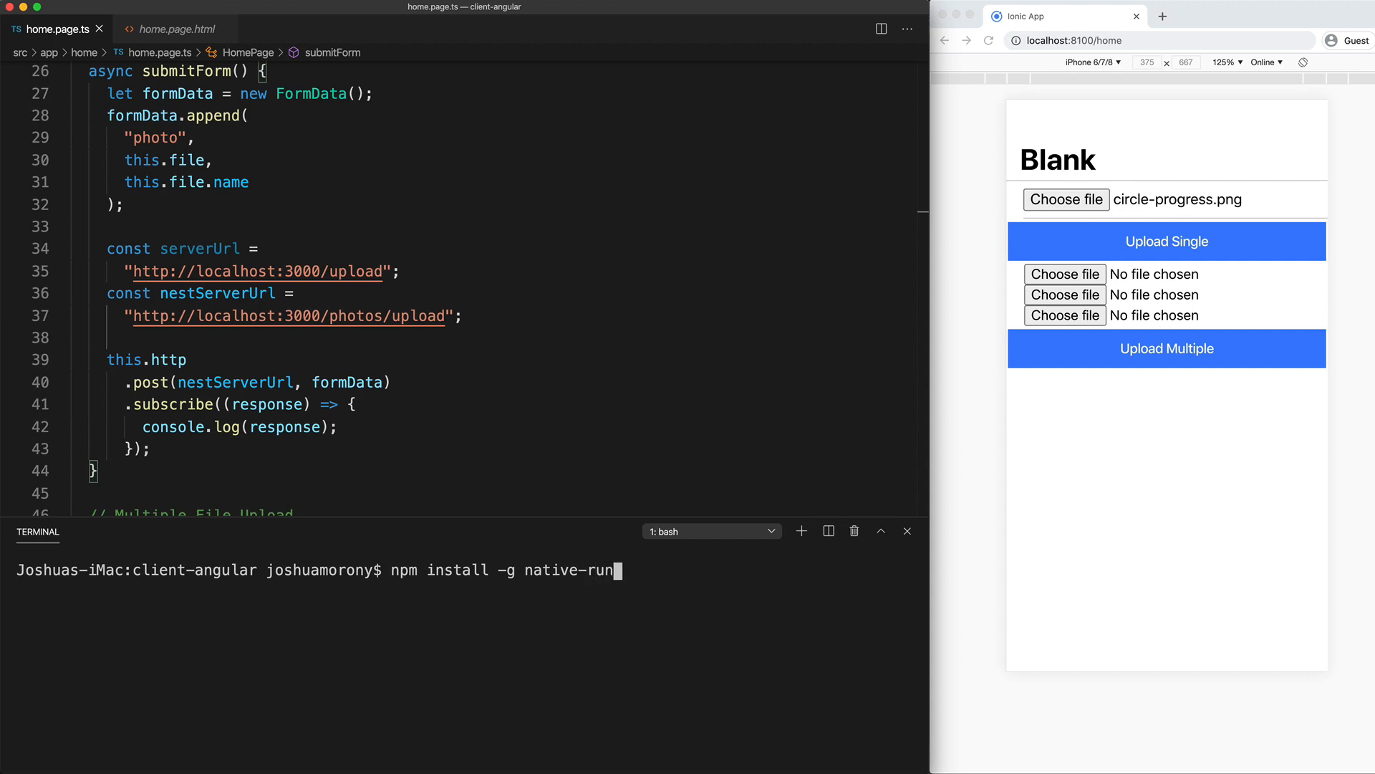
key("Backspace")
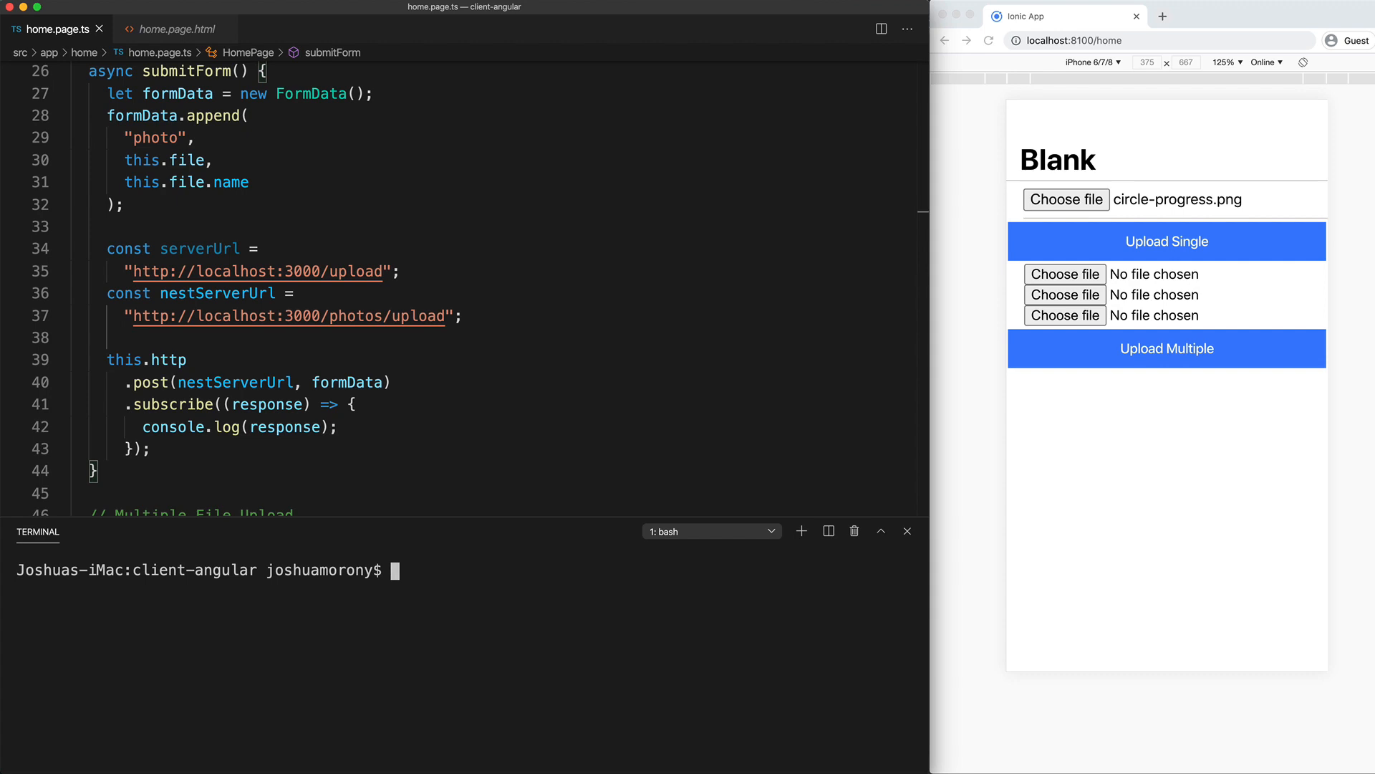
Step: Enter the command ionic cap run android -l --external in the terminal
type("ionic")
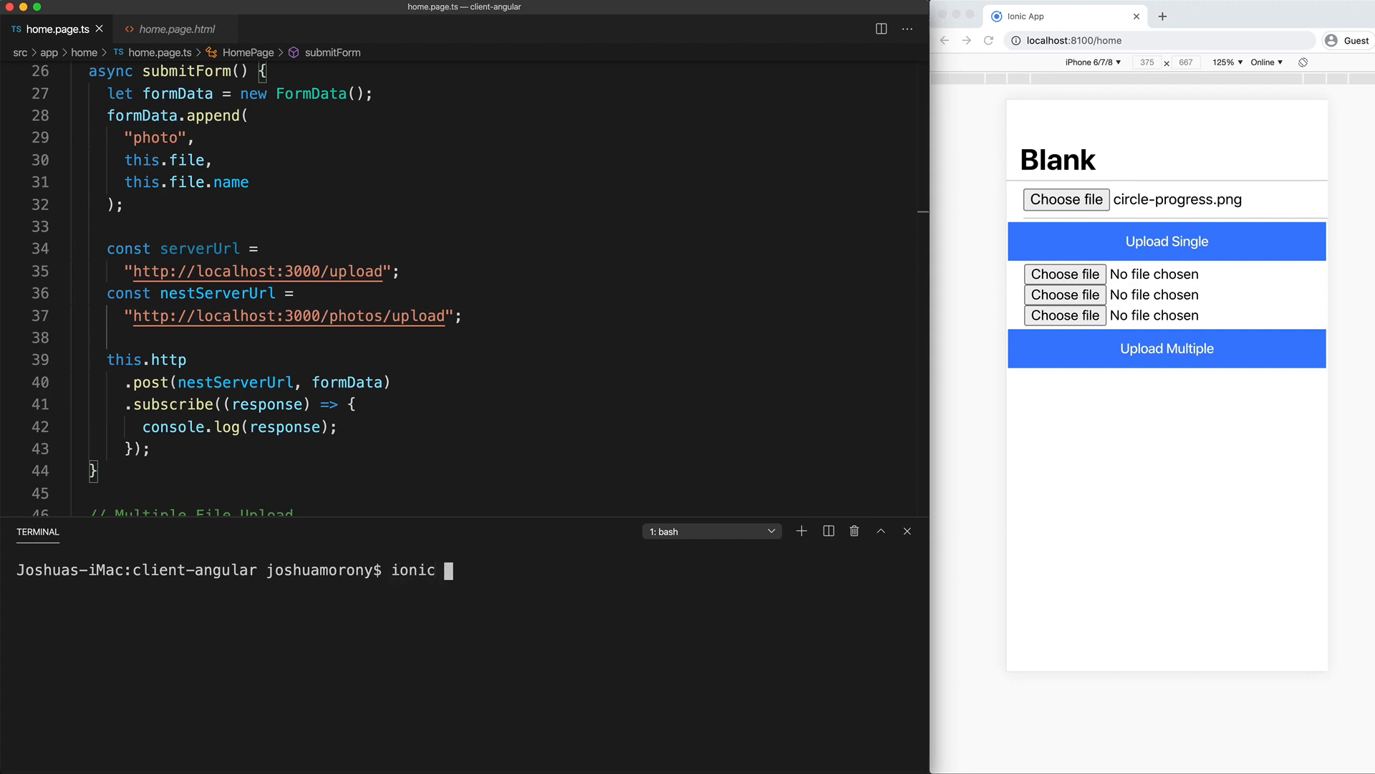
type("cap run andro")
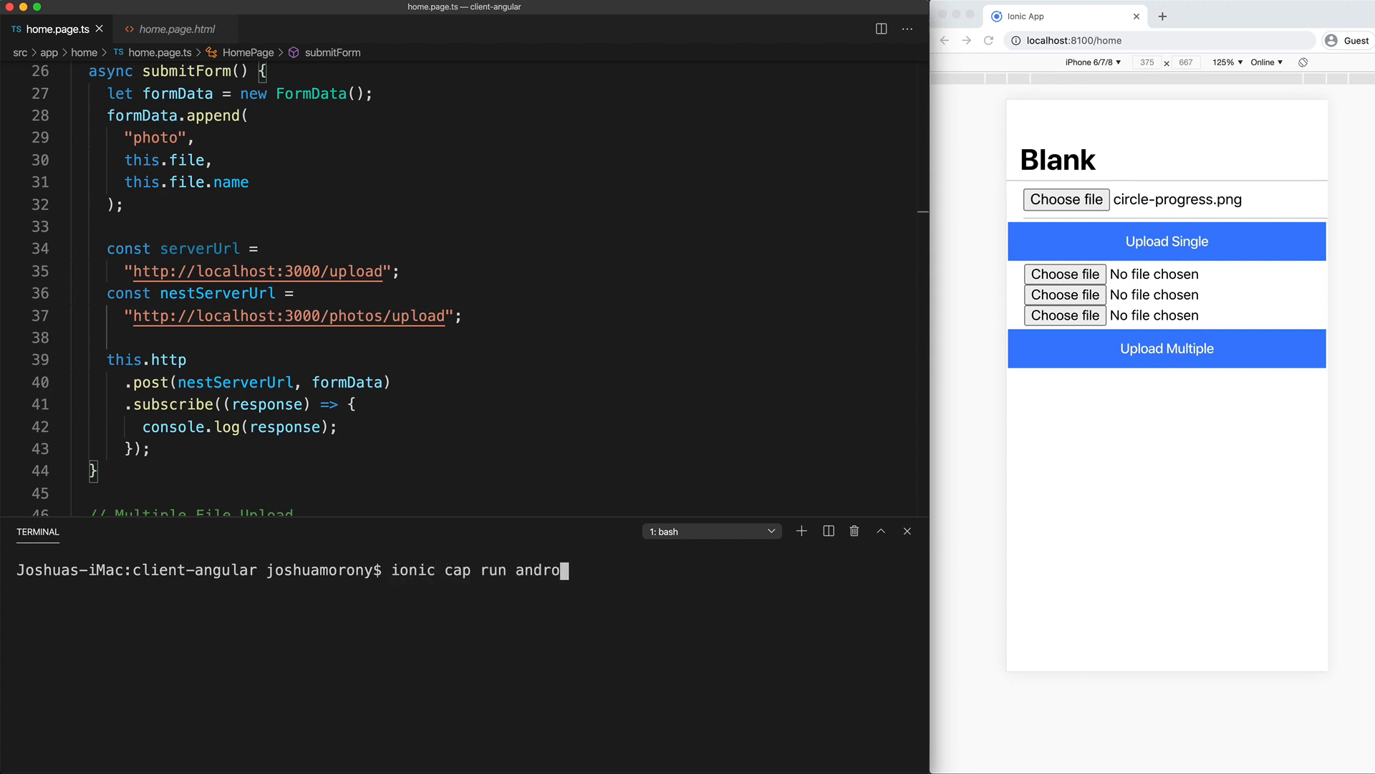
type("id -l")
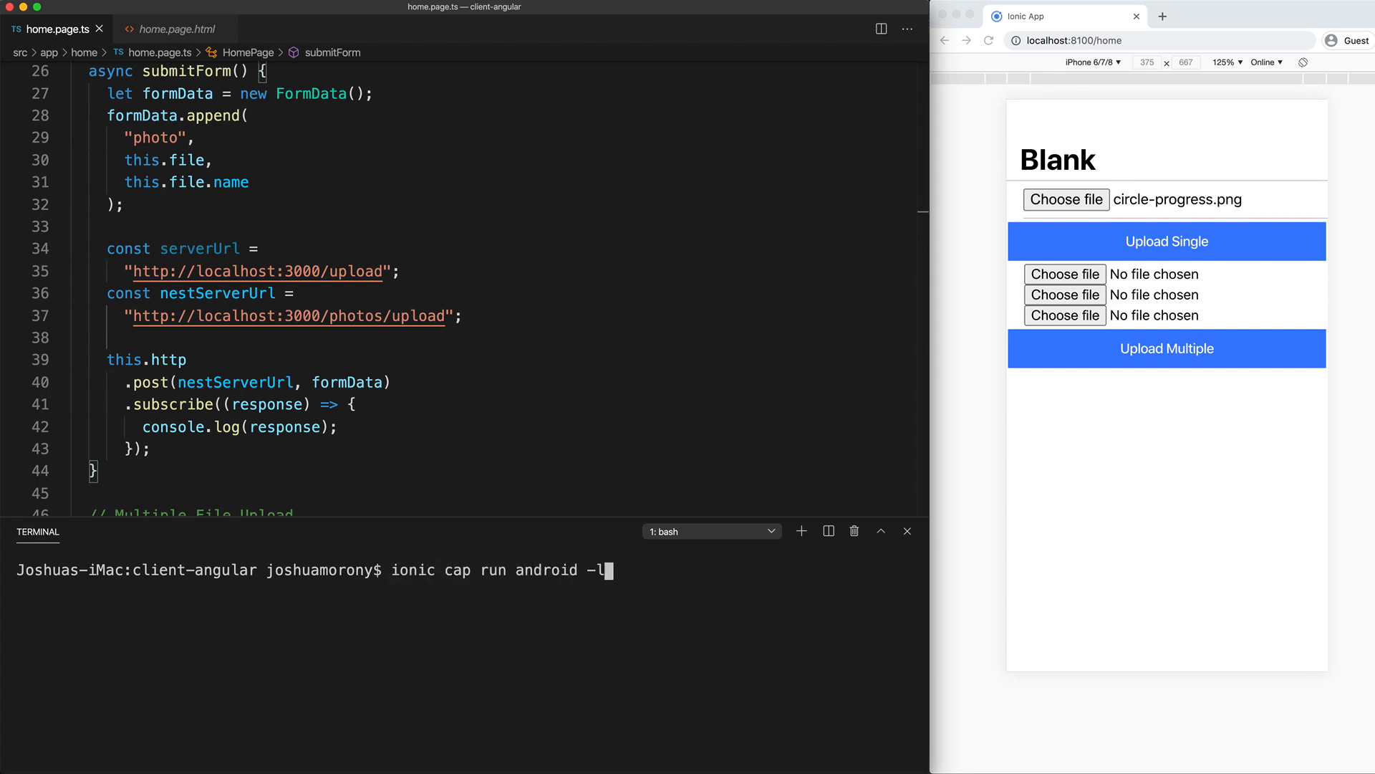
type("--external")
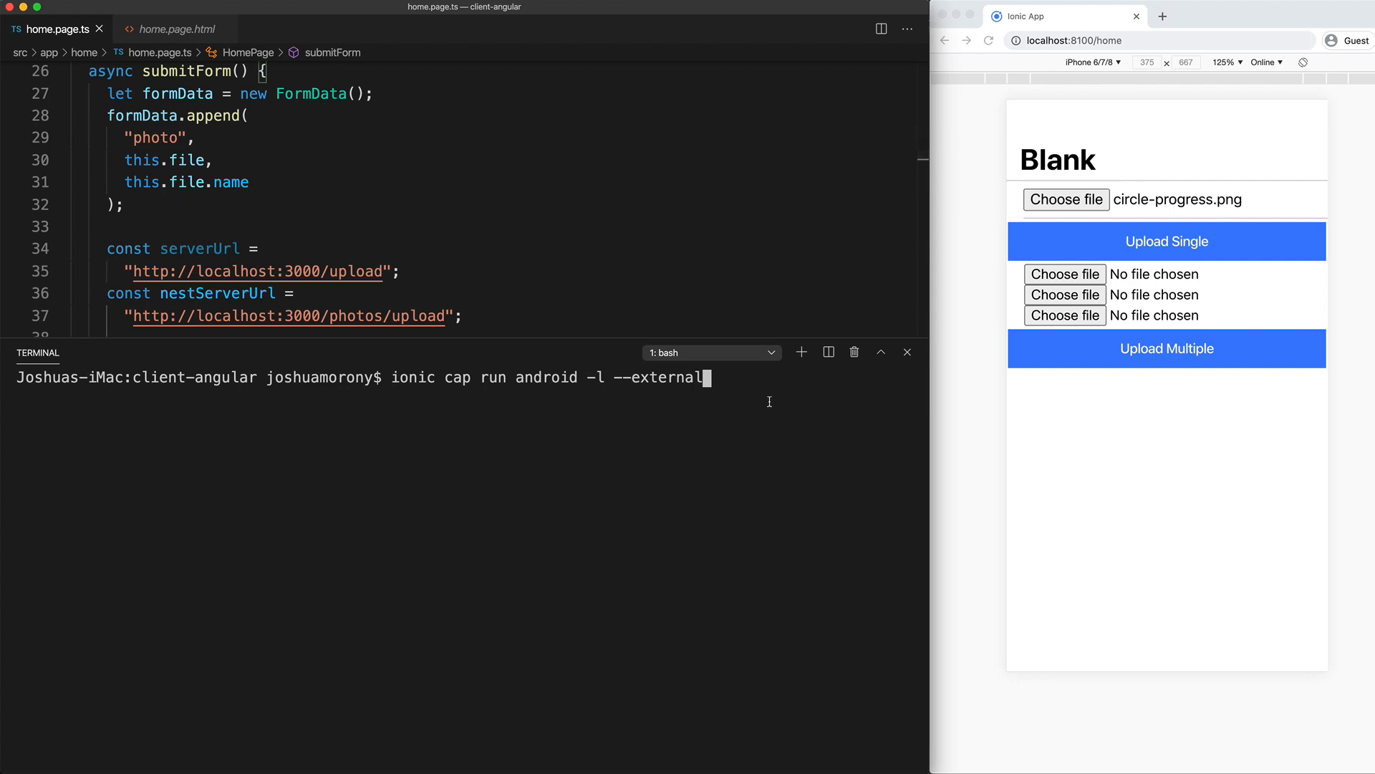
mouse_move(769, 396)
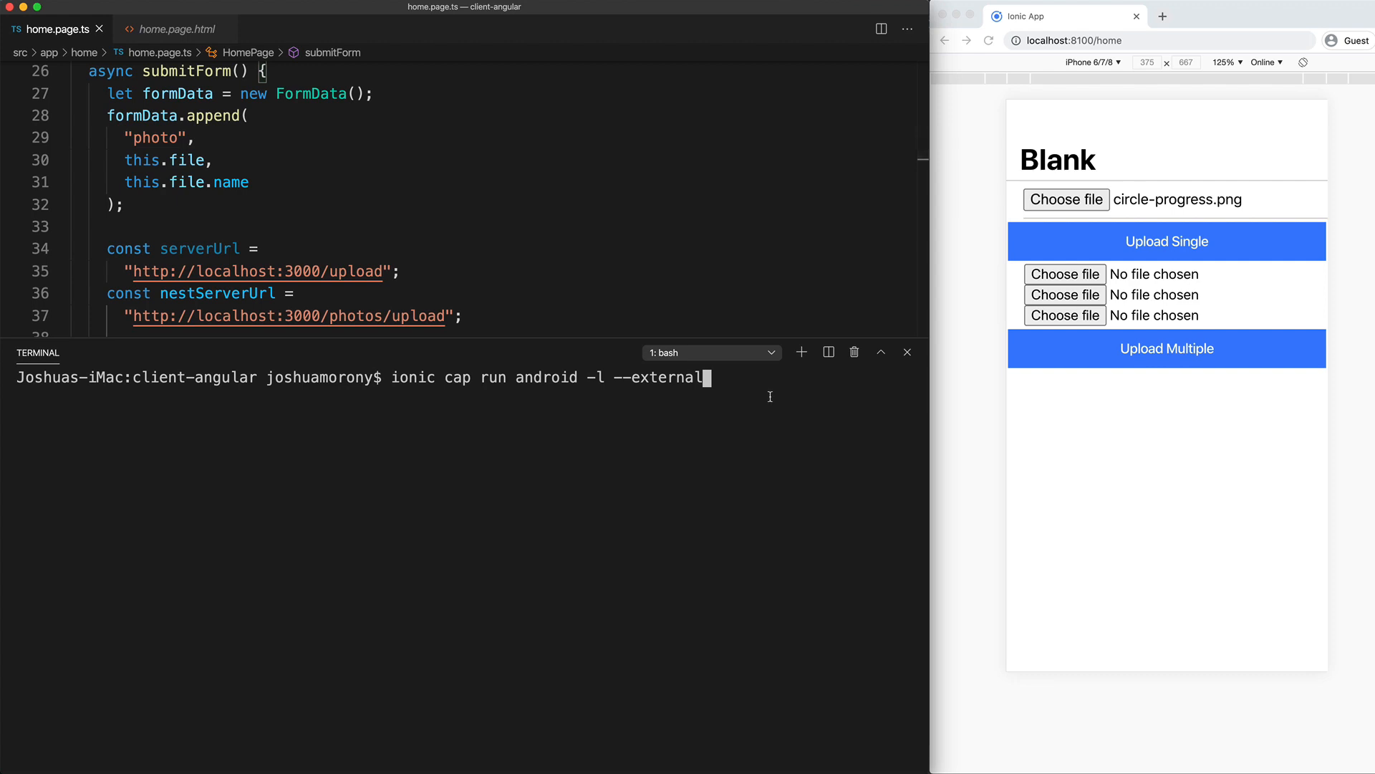
Step: Execute the Android live-reload run, serving externally on 192.168.0.105:8101
key("enter")
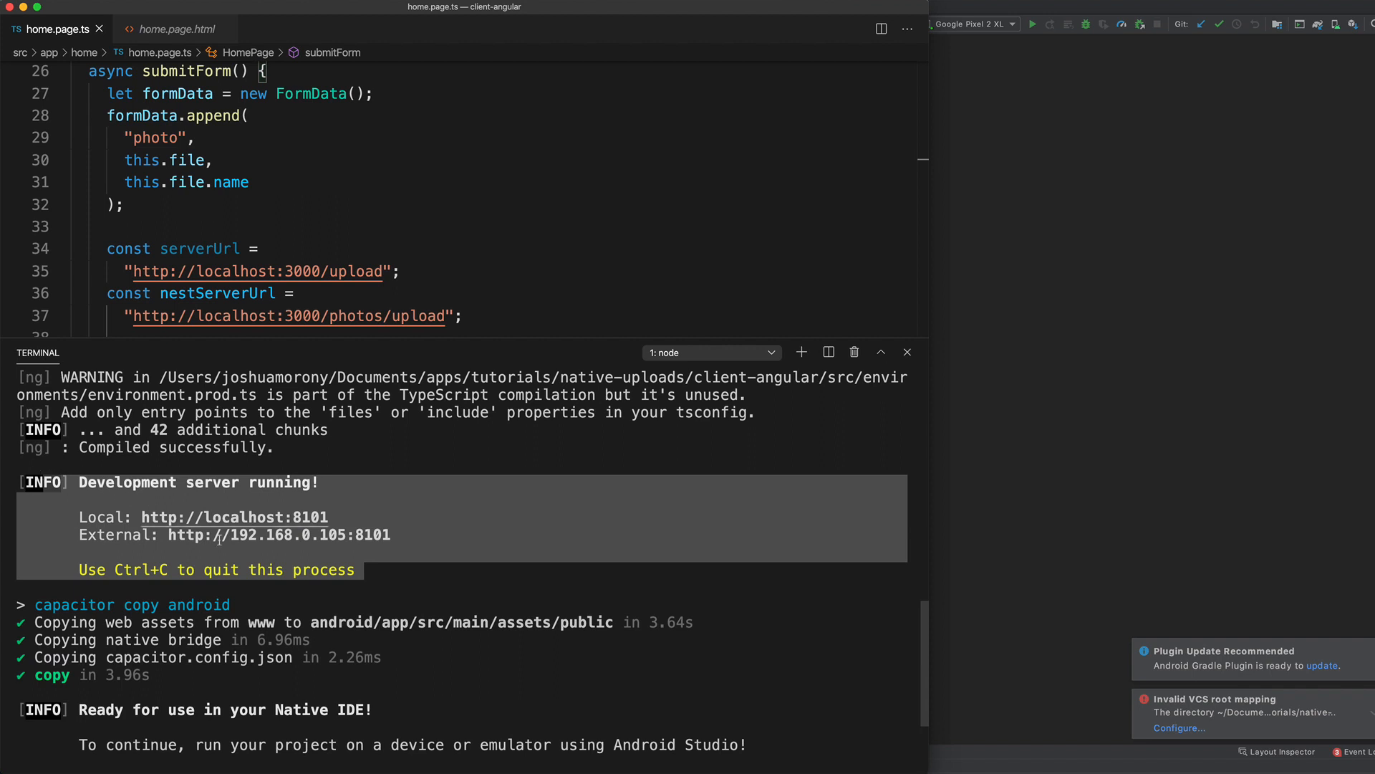
mouse_move(345, 509)
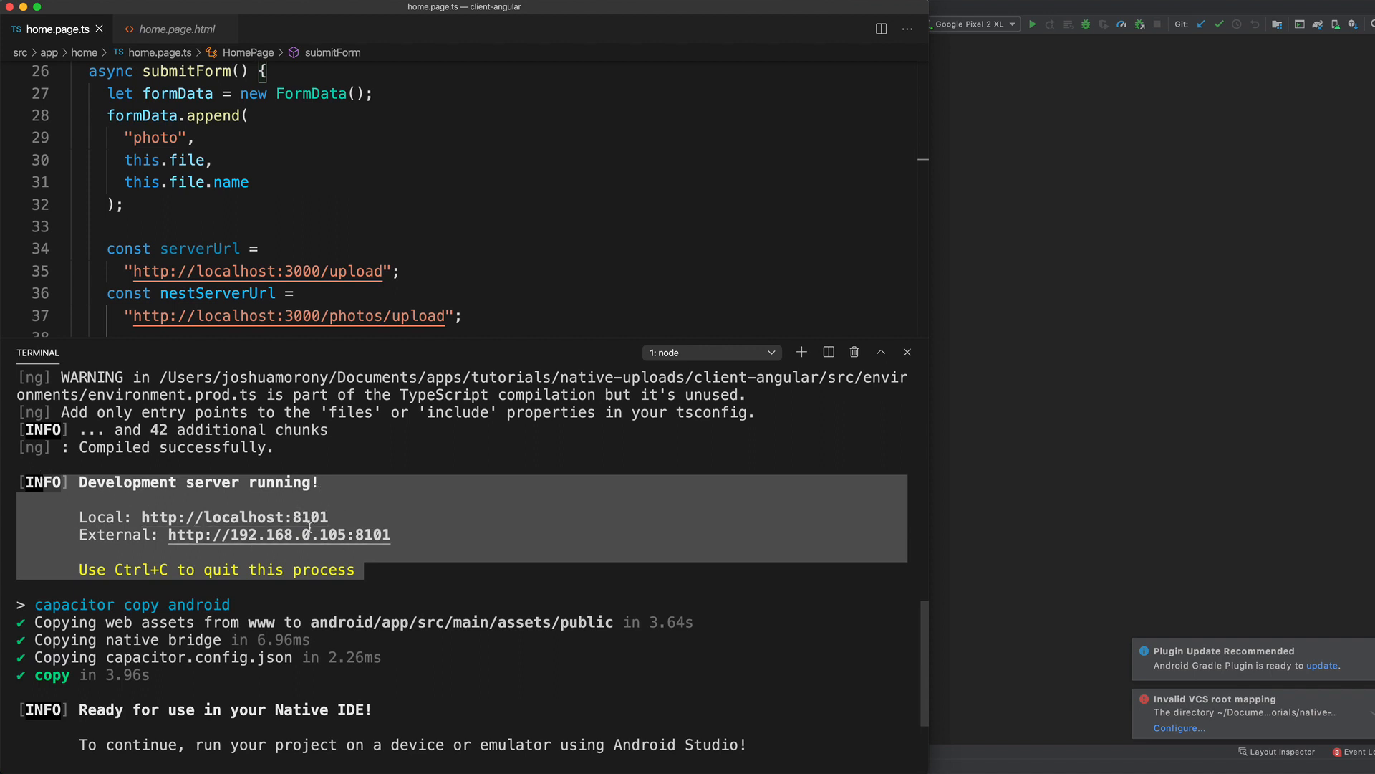
mouse_move(234, 516)
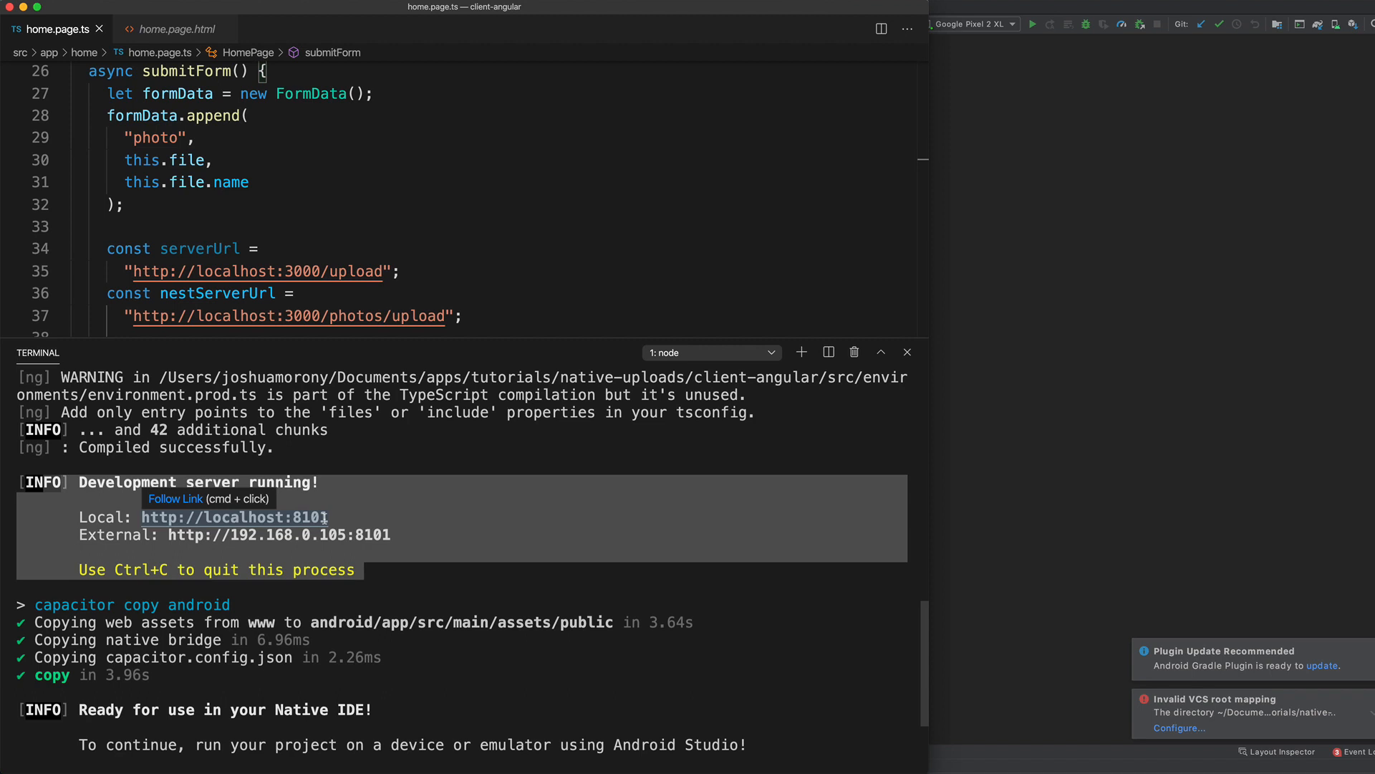
mouse_move(202, 534)
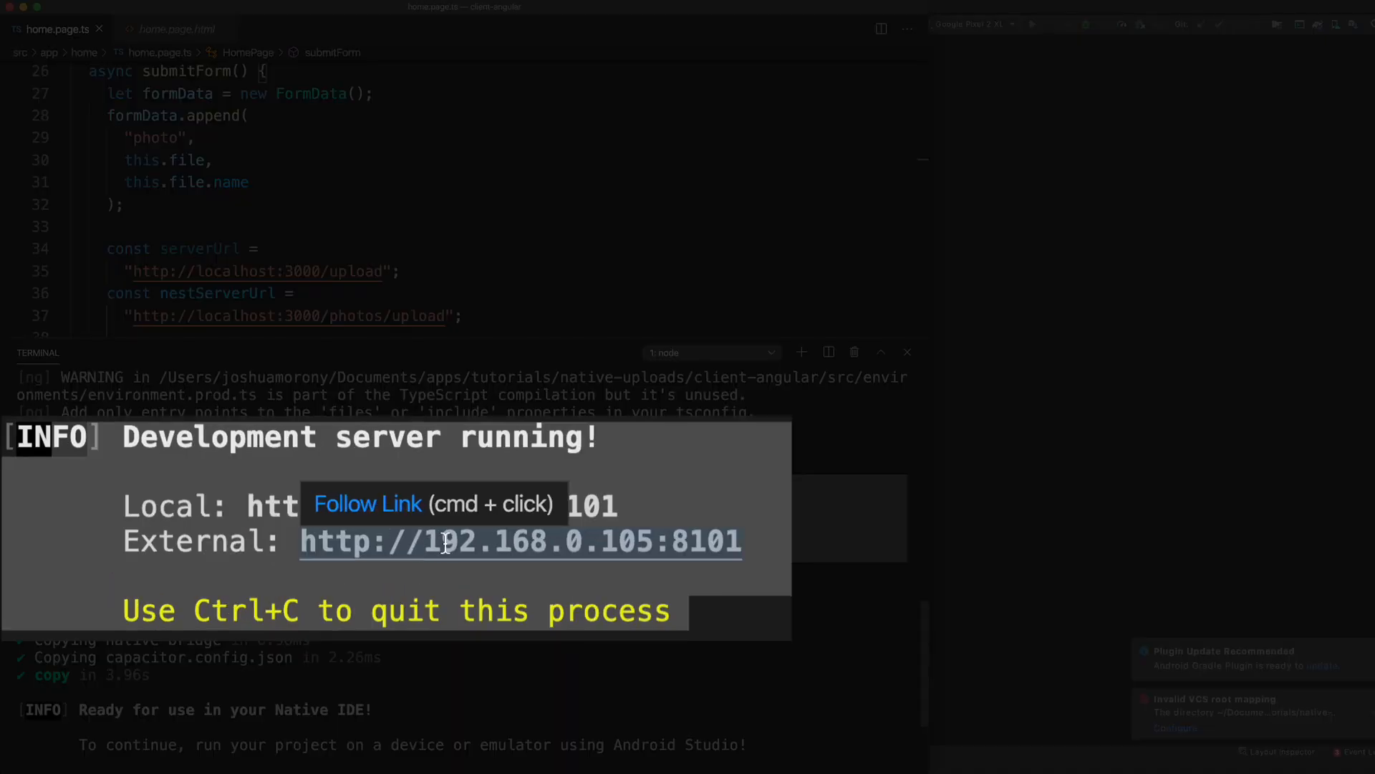
mouse_move(474, 552)
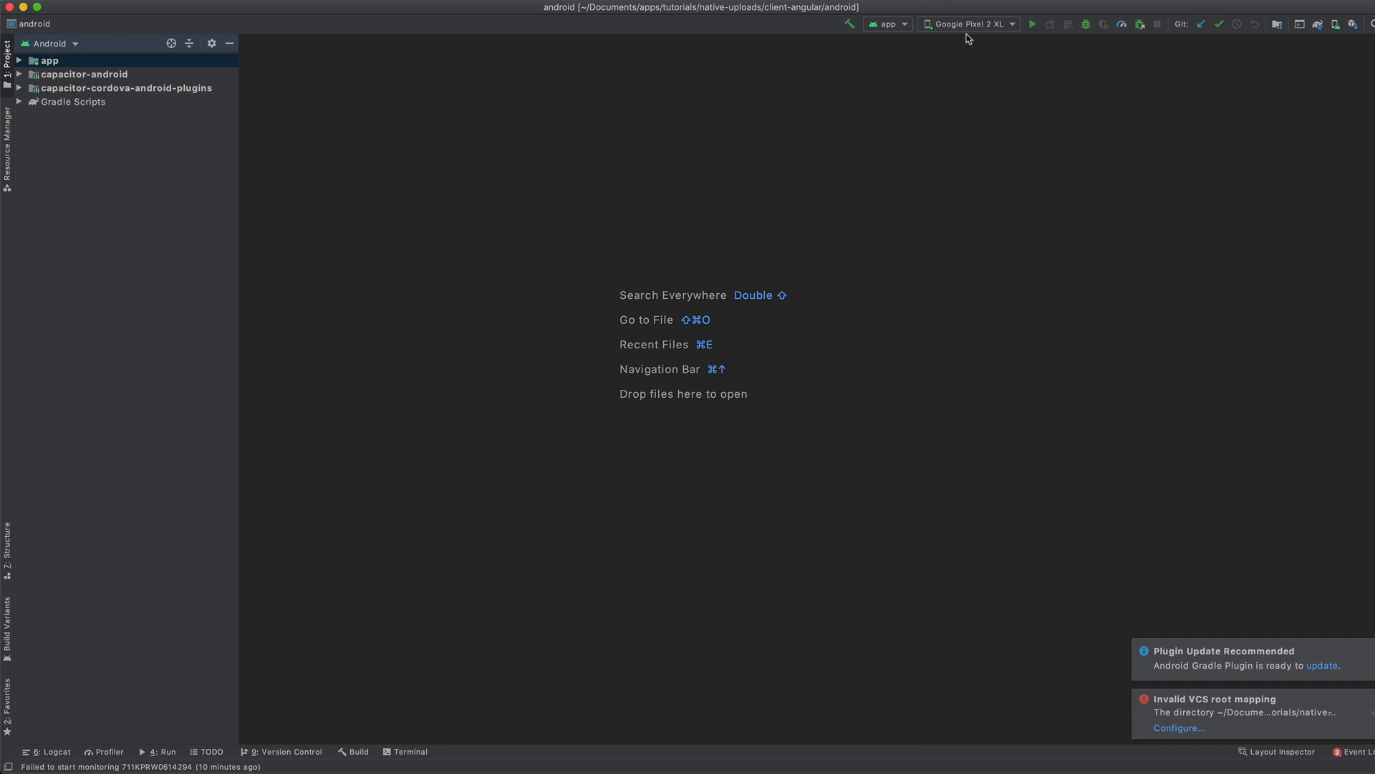
mouse_move(929, 140)
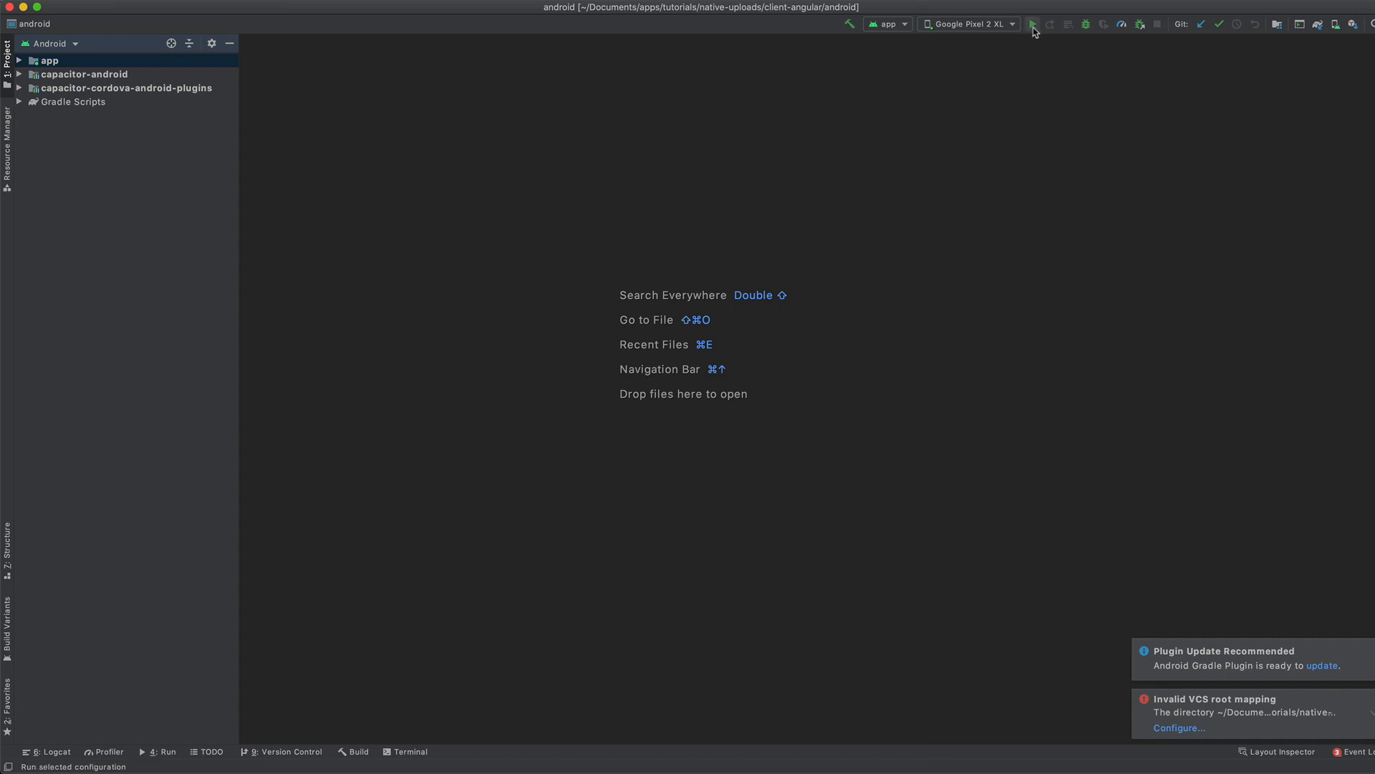
Step: Run the app configuration on the connected Google Pixel 2 XL
left_click(1032, 24)
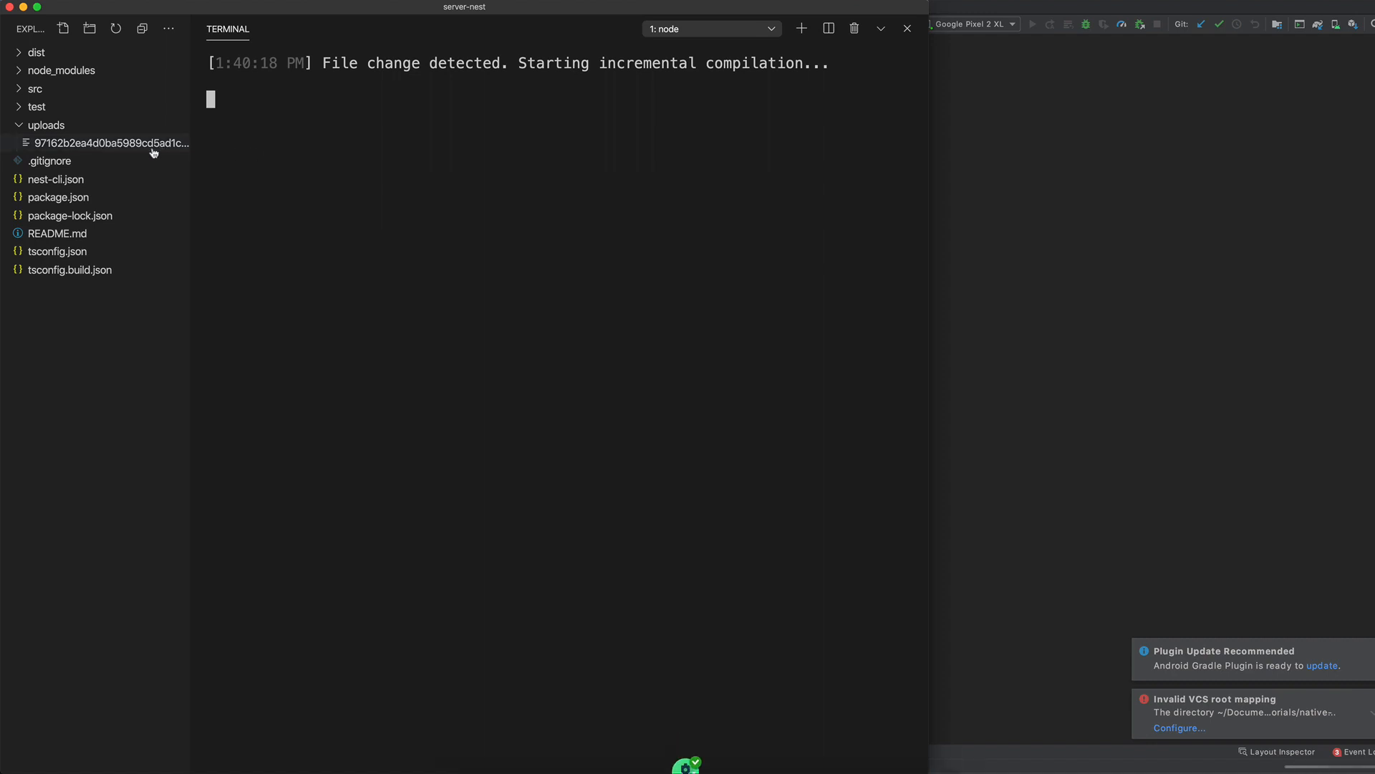
mouse_move(721, 589)
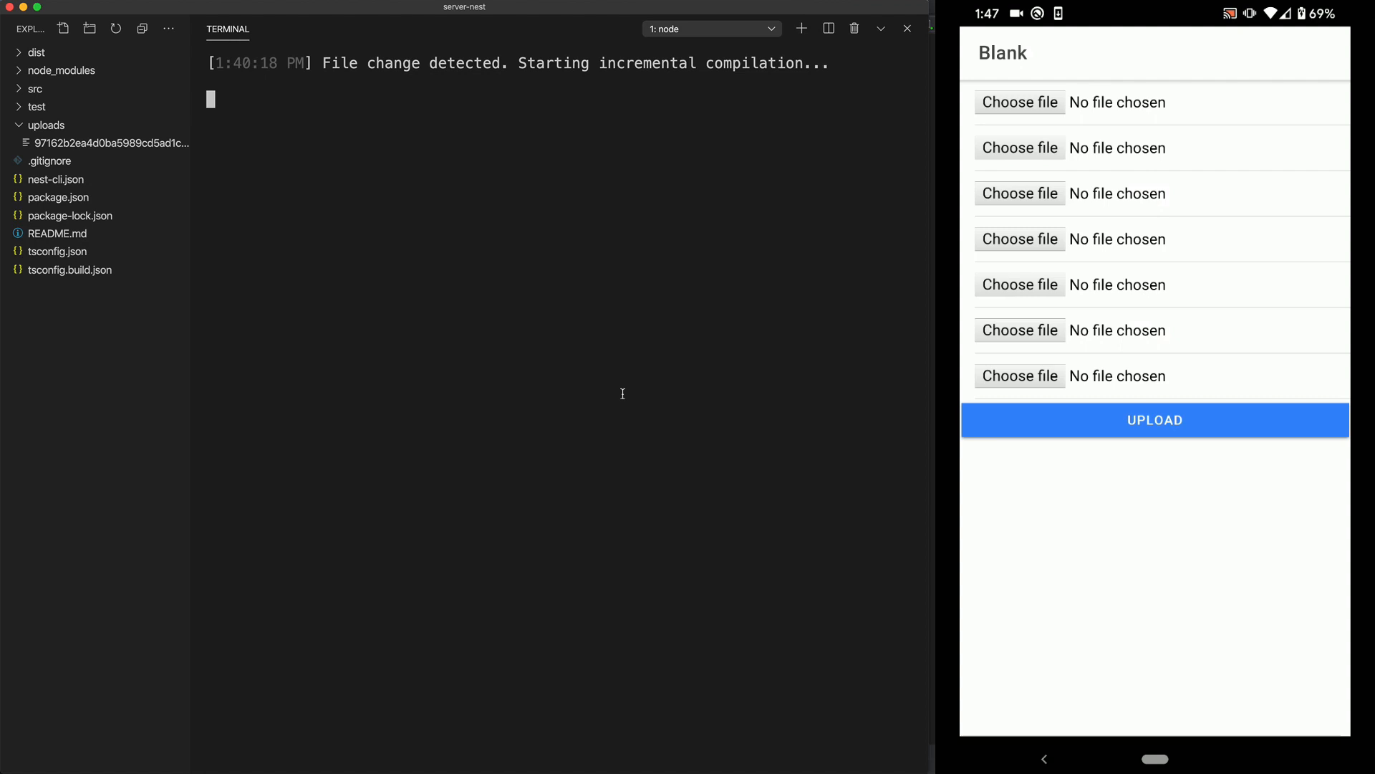
Step: Expand the server's uploads folder and choose a screenshot on the phone's first picker
left_click(1020, 375)
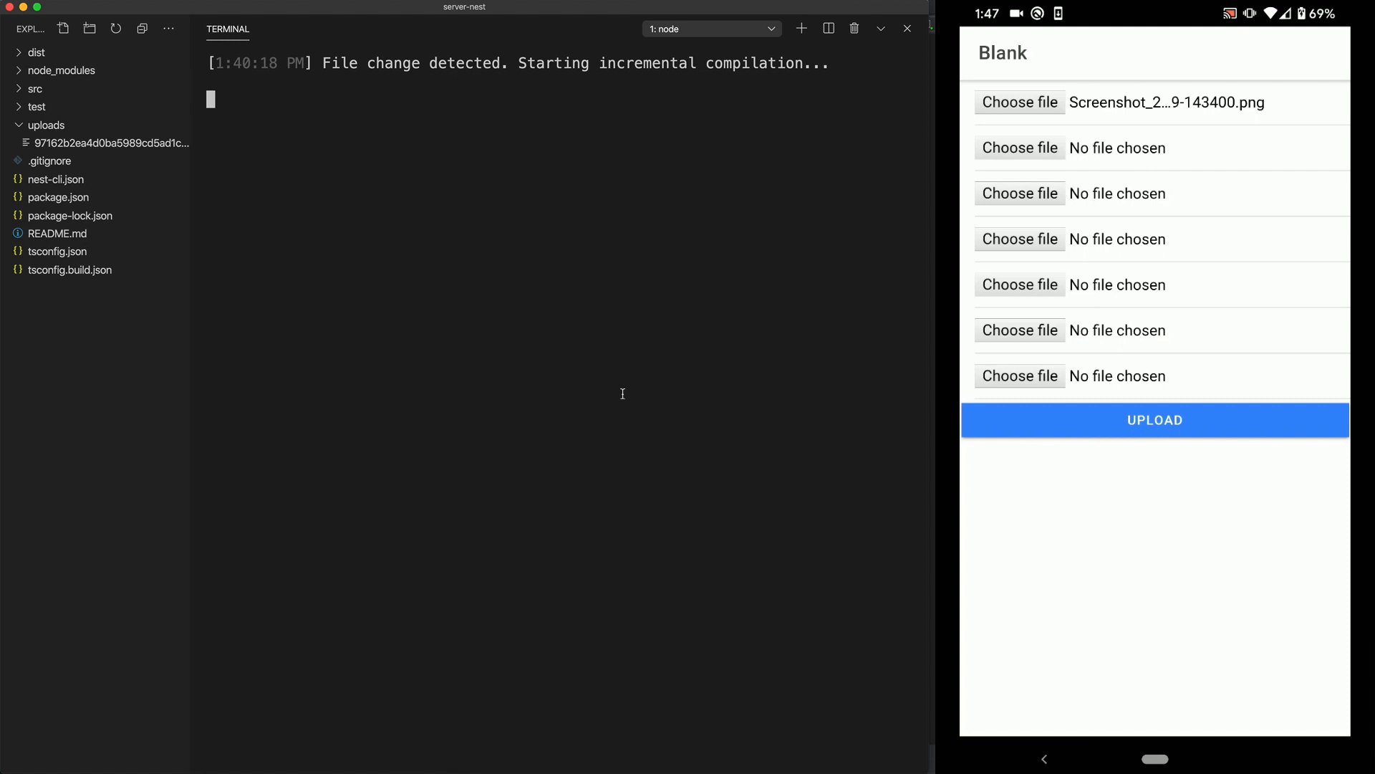
left_click(45, 125)
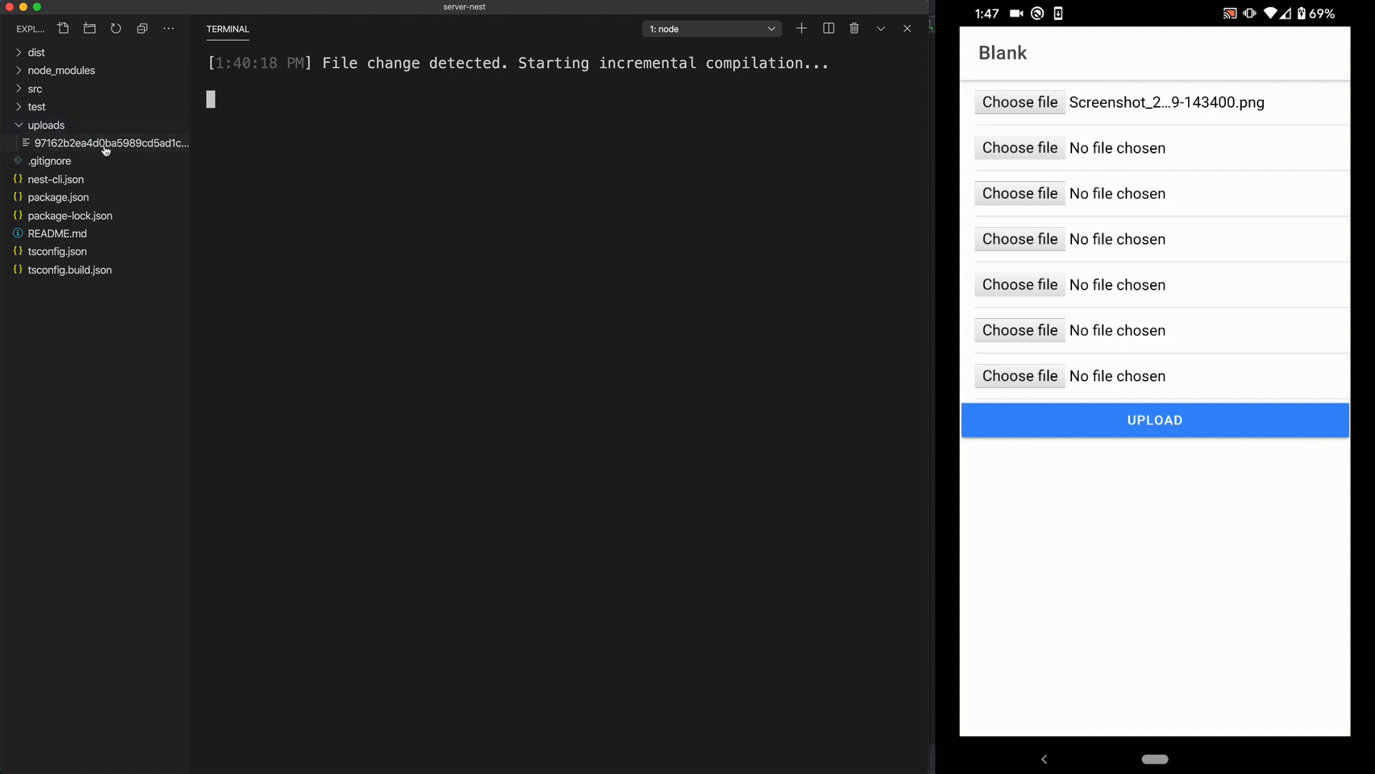
mouse_move(416, 262)
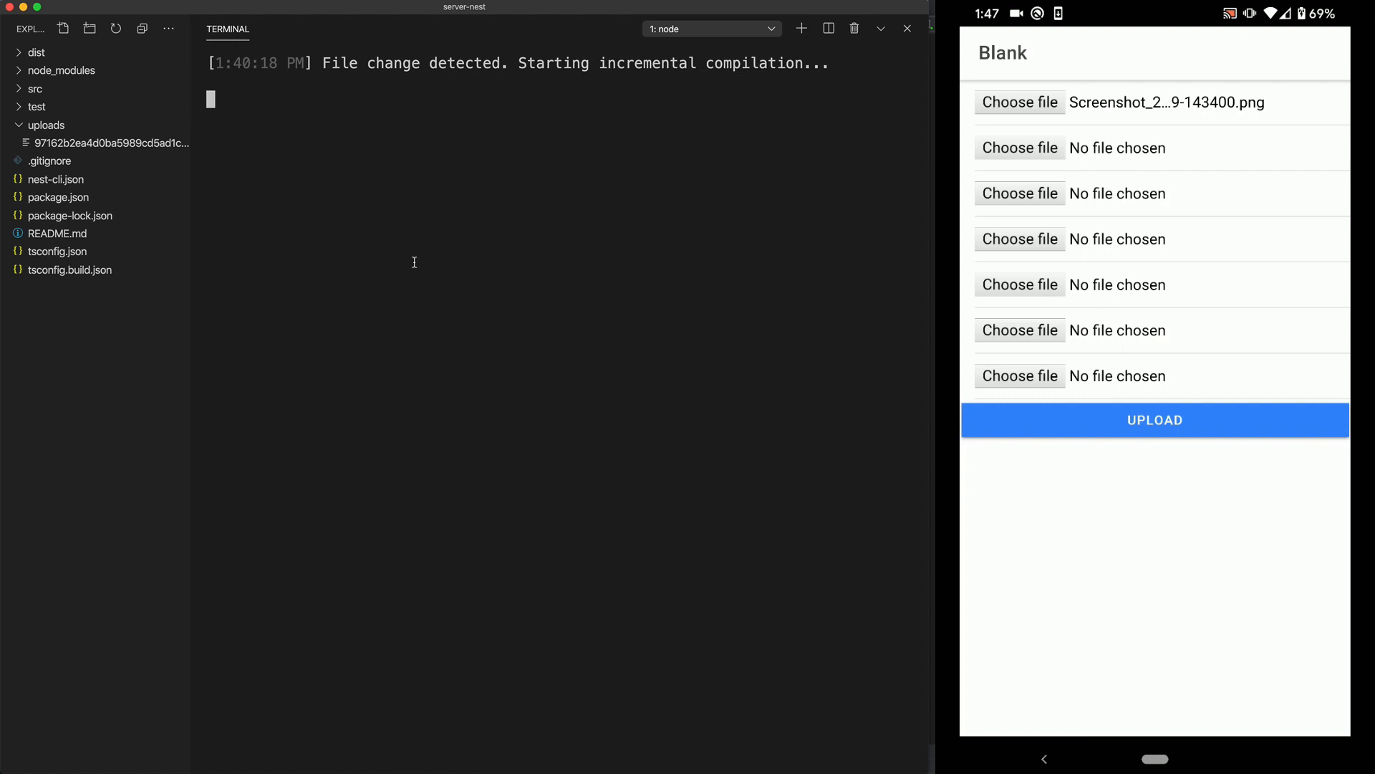
mouse_move(429, 254)
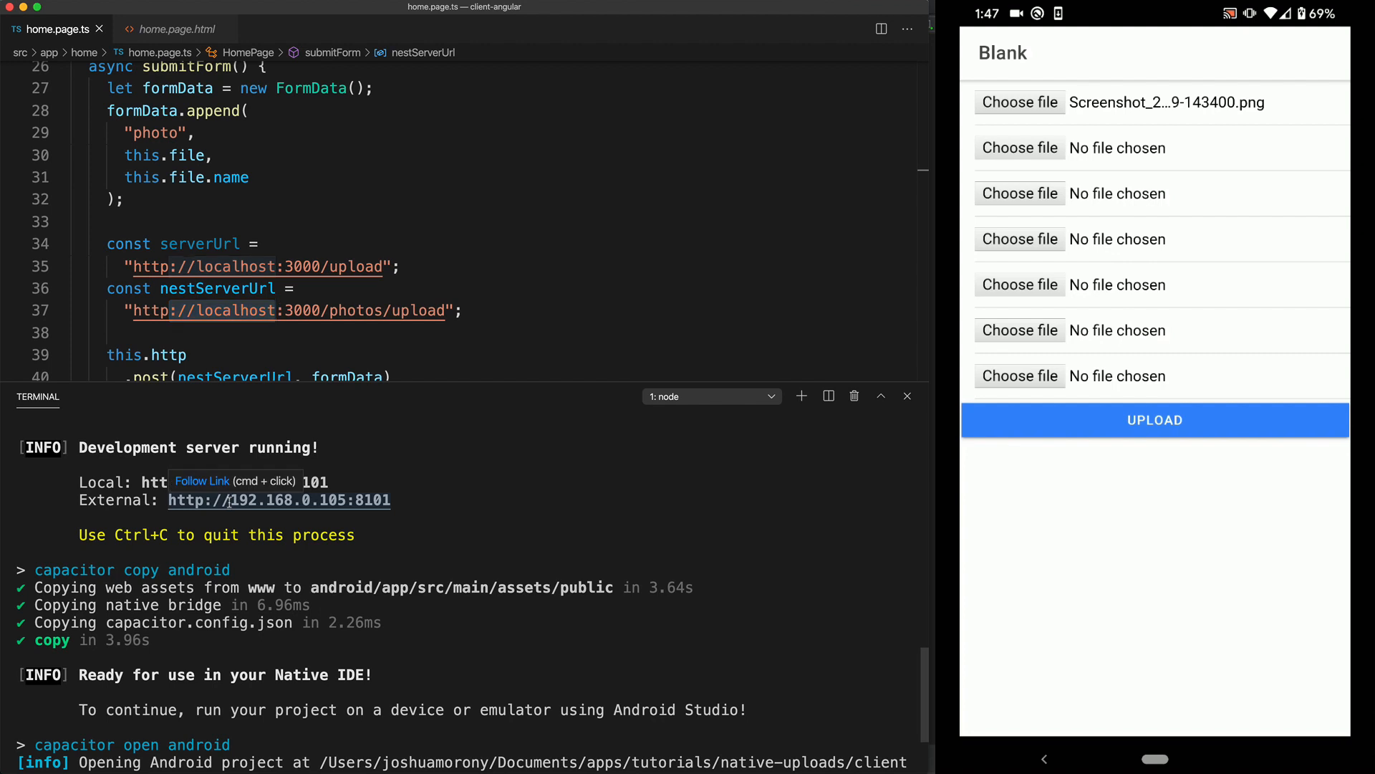
mouse_move(365, 507)
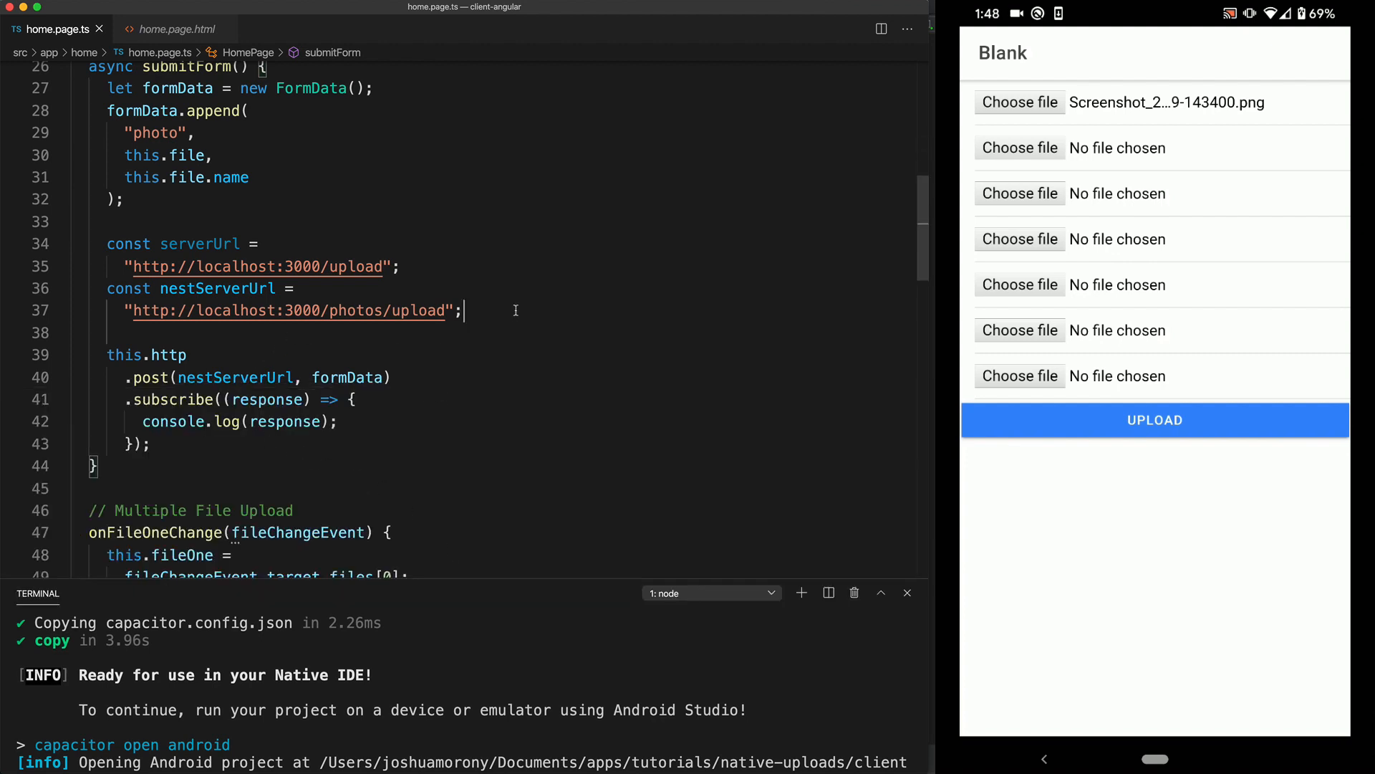
key("enter")
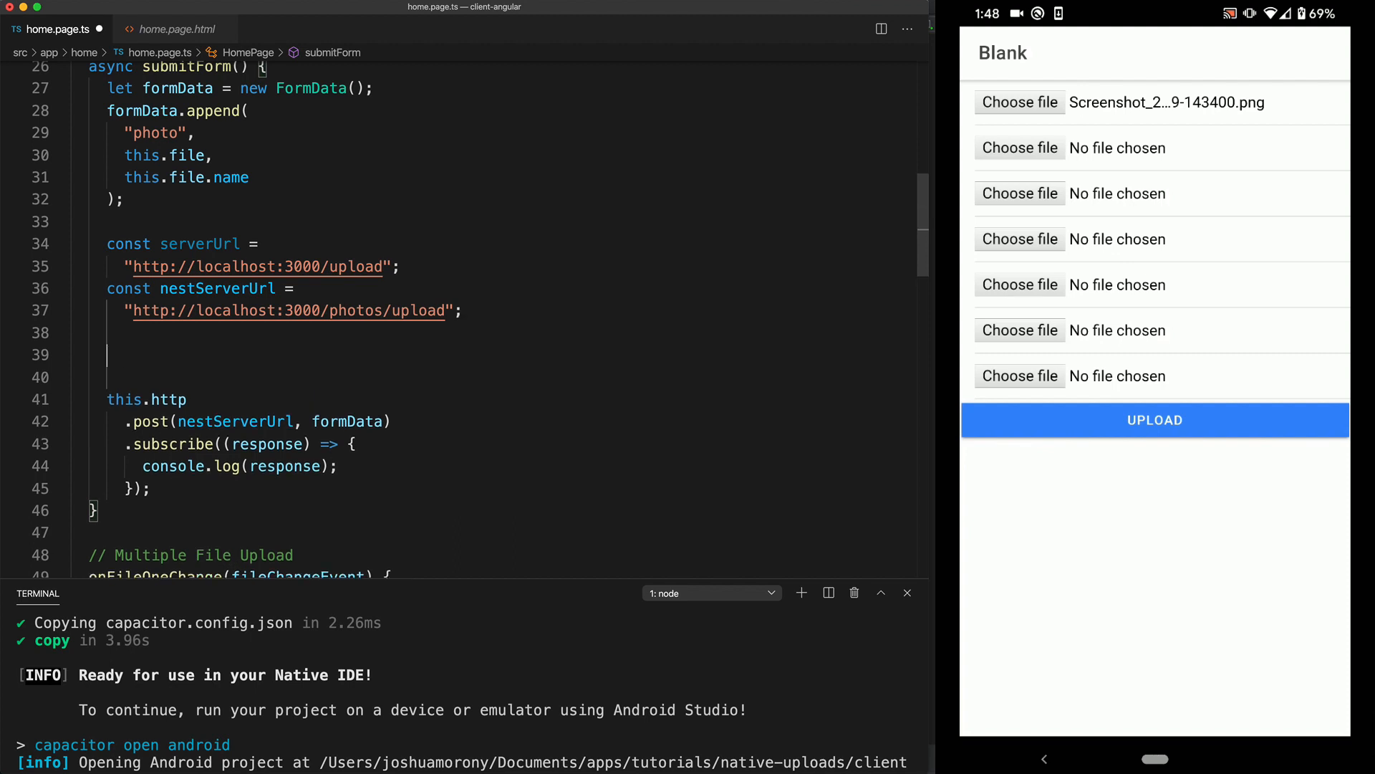
type("const")
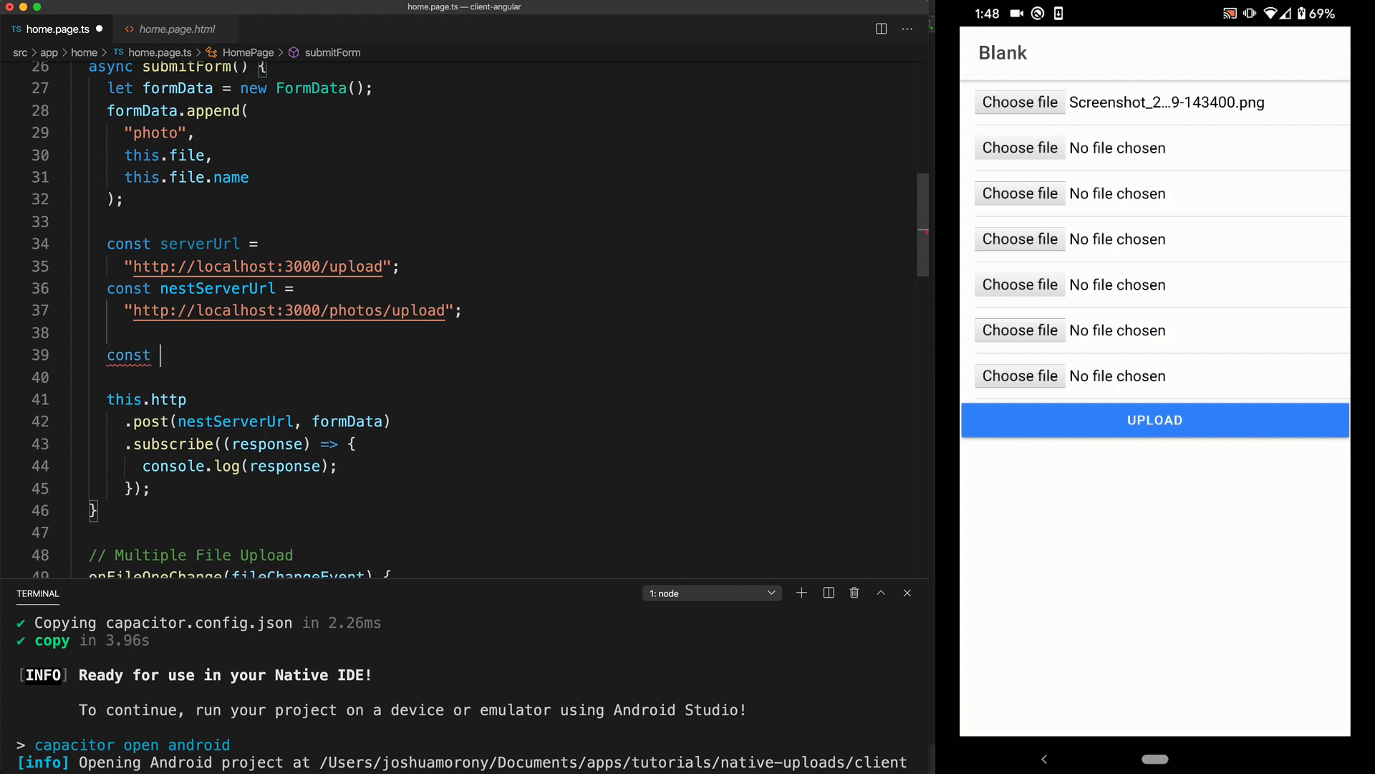
type("exte")
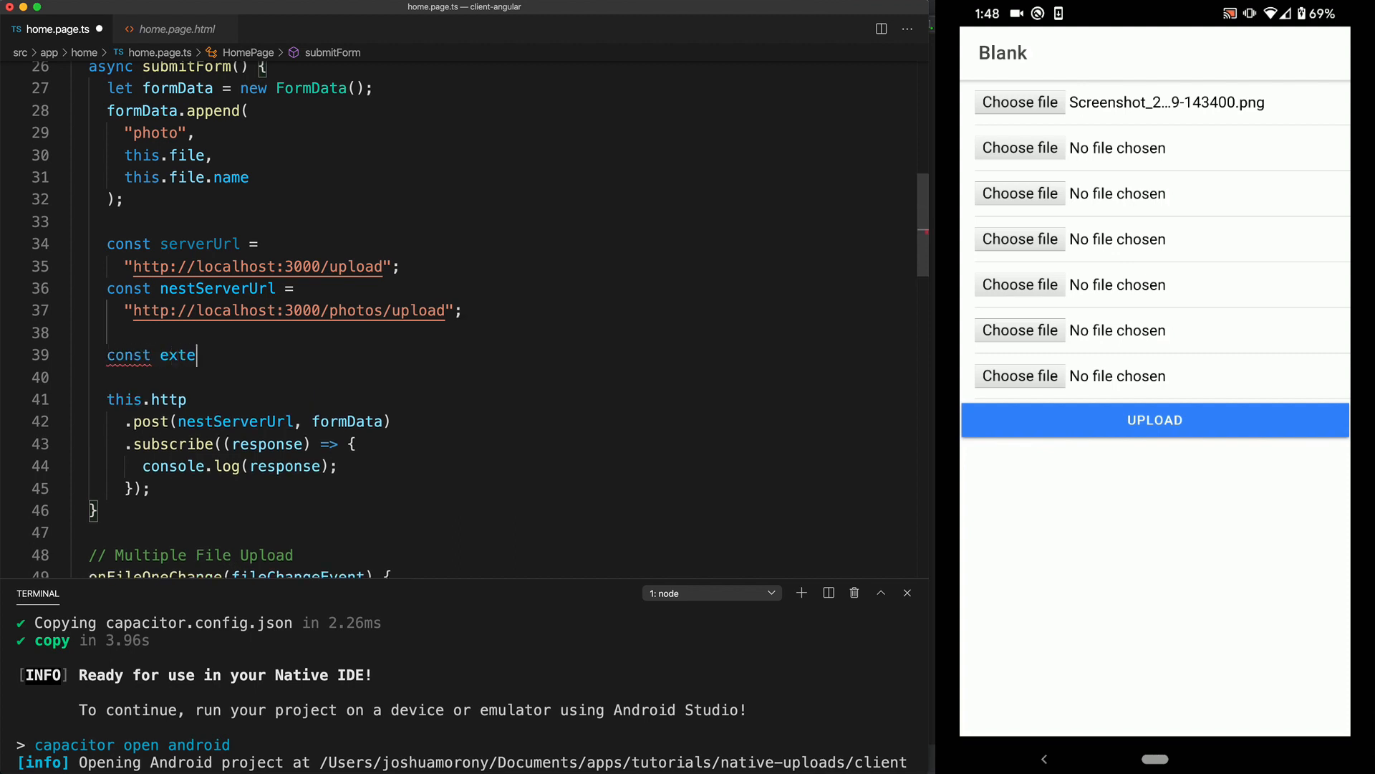
type("rnalServere")
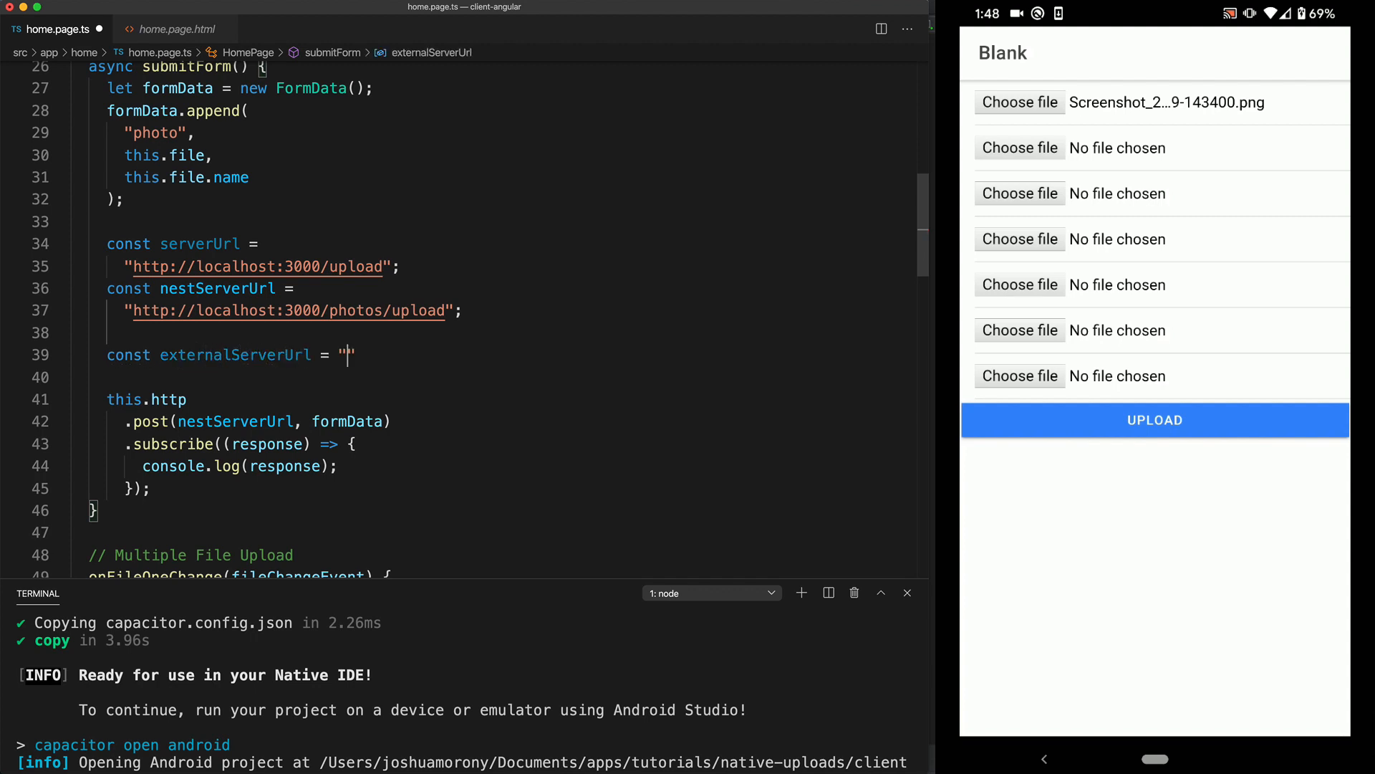
type("http://")
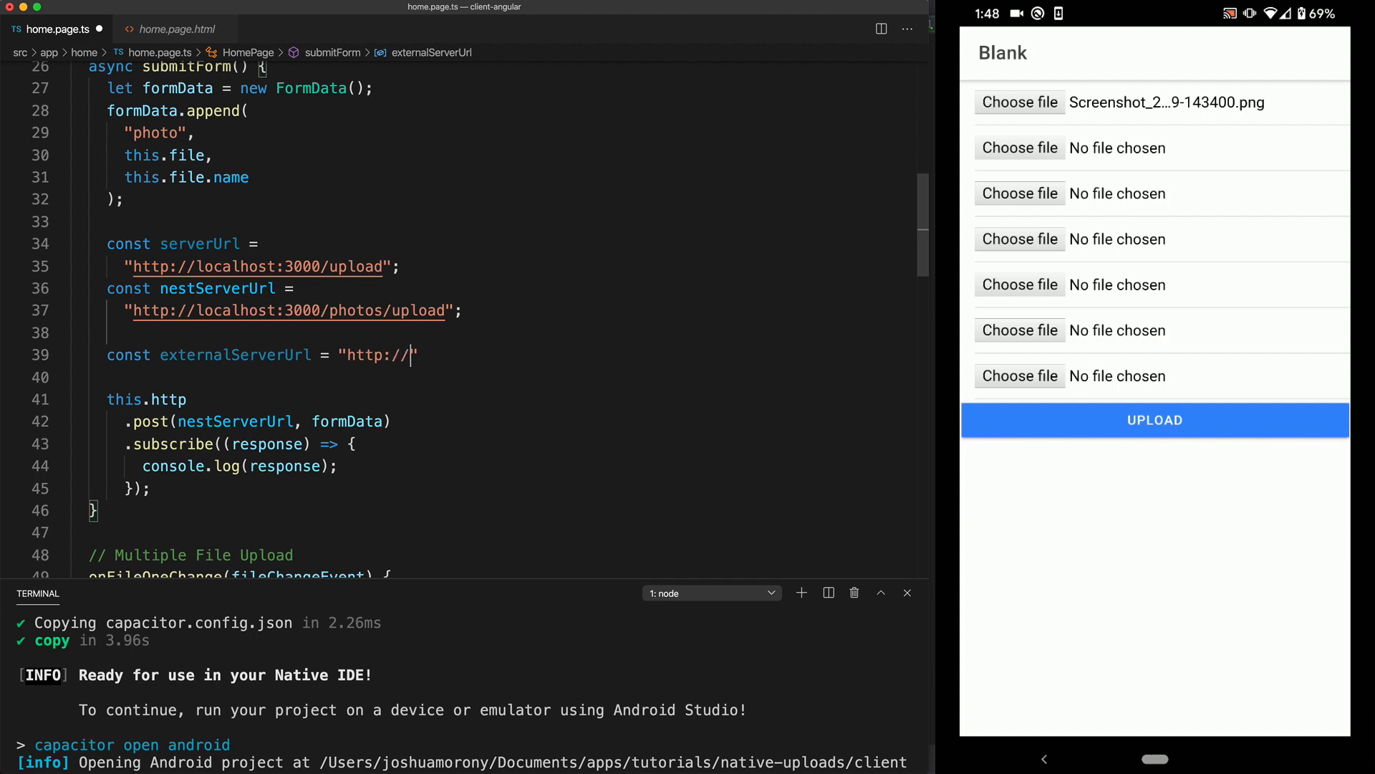
type("192.168.0.105")
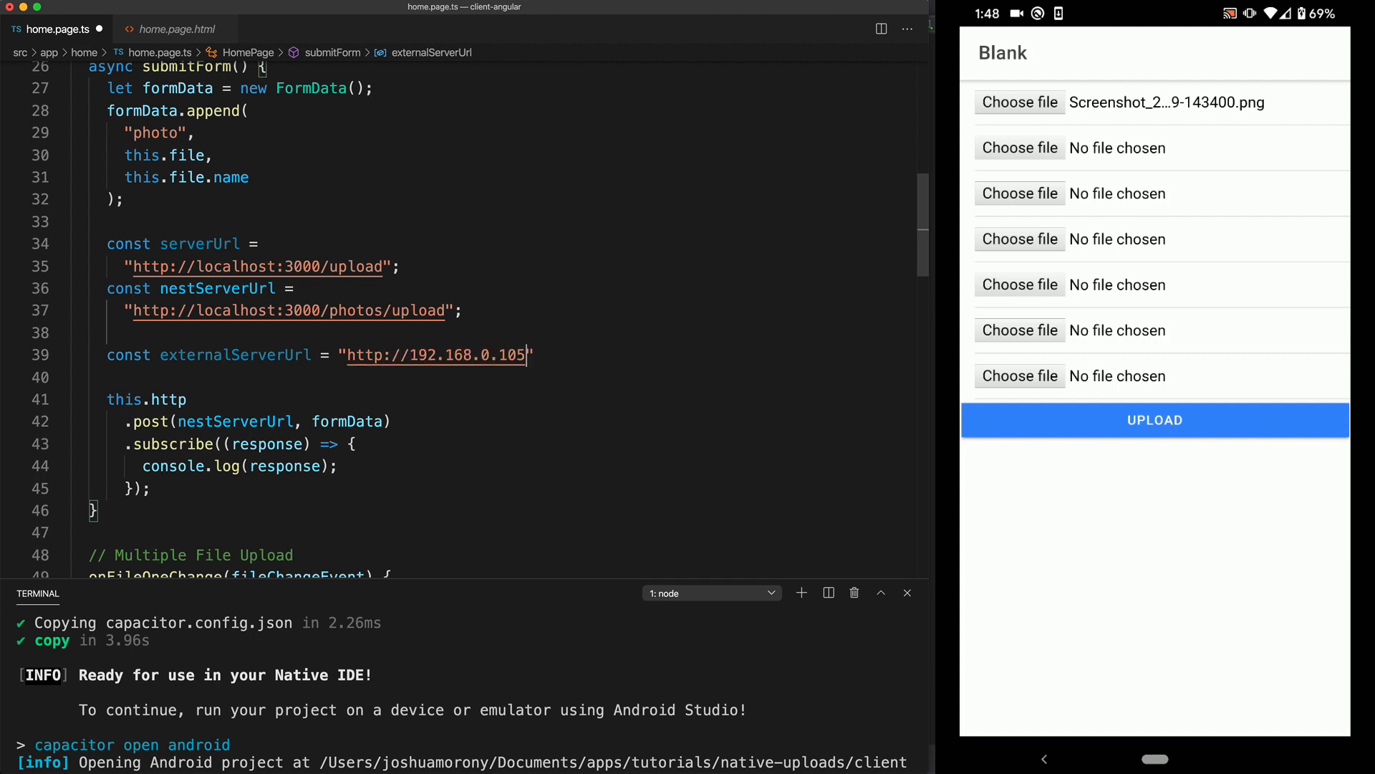
type(":")
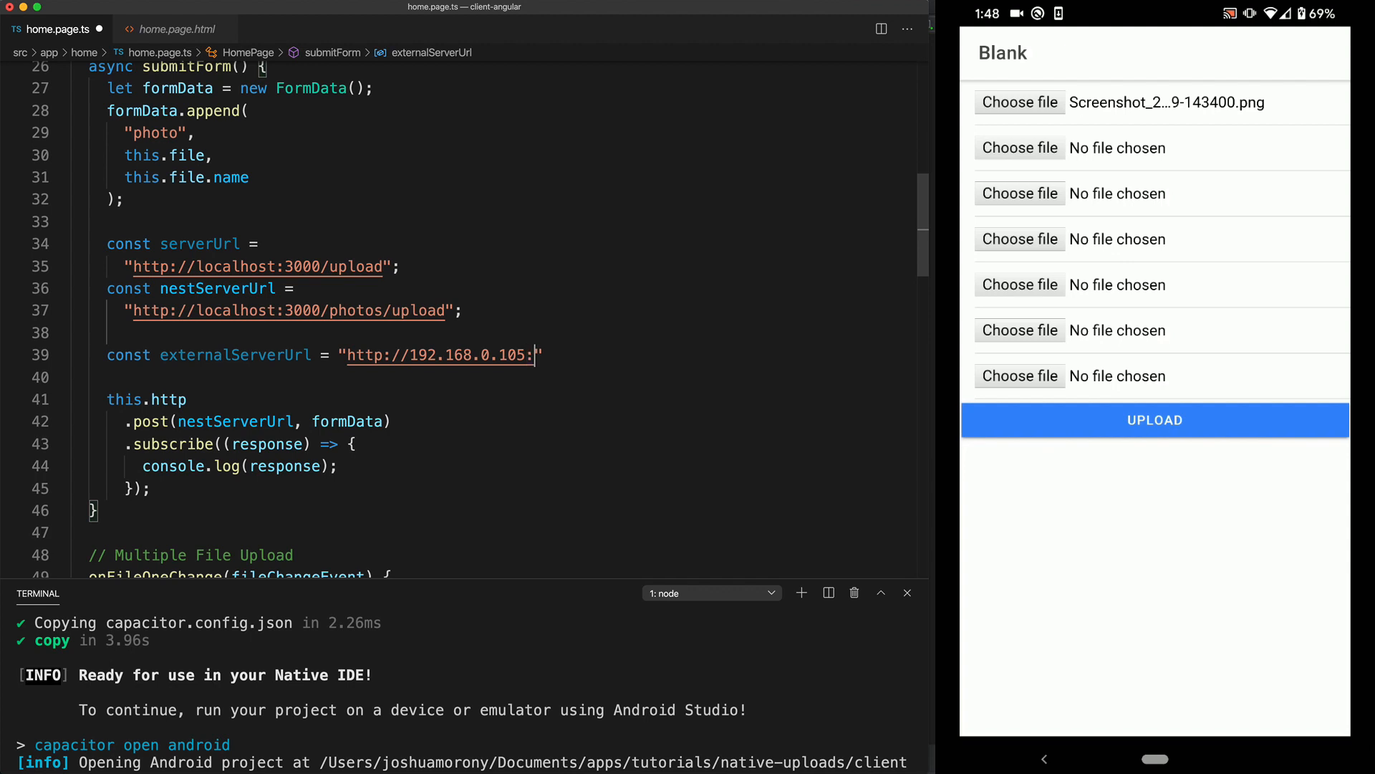
type("3000")
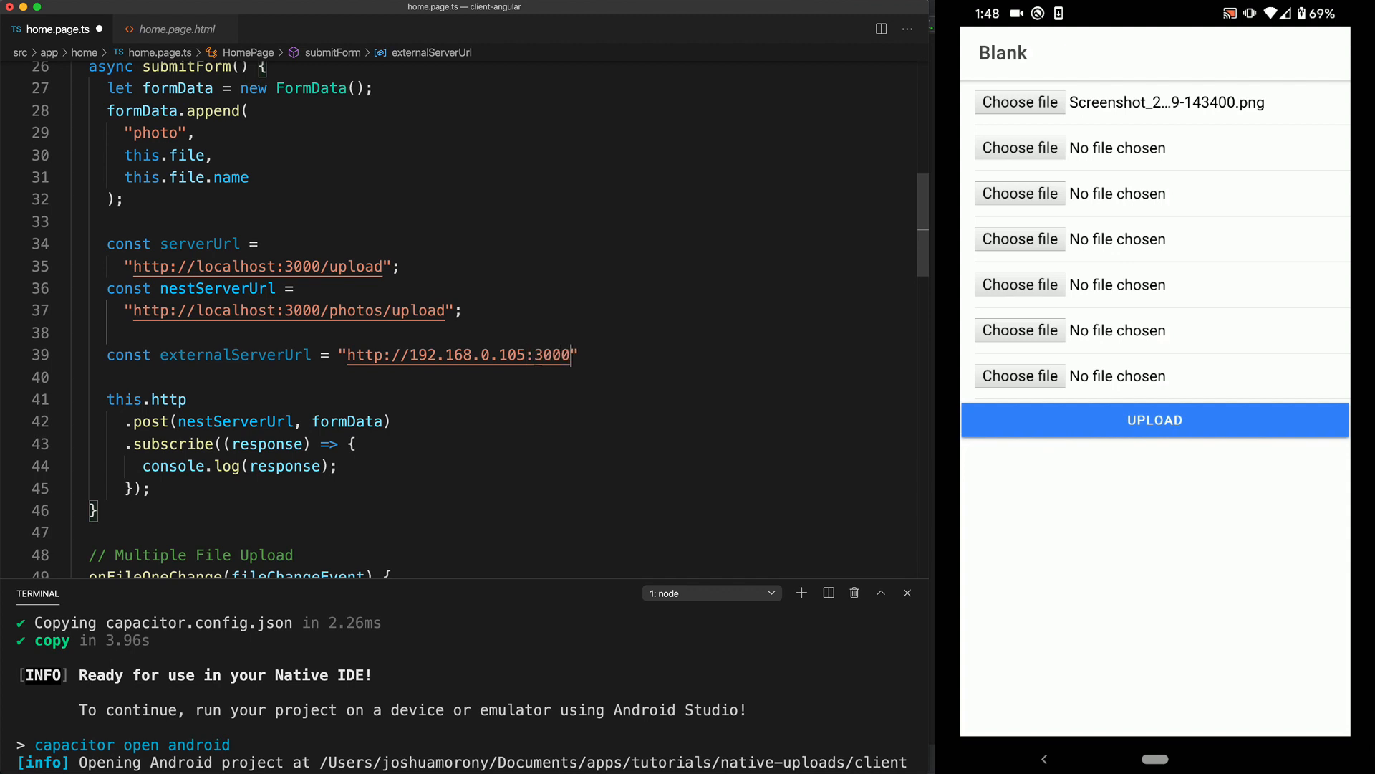
type("/pho")
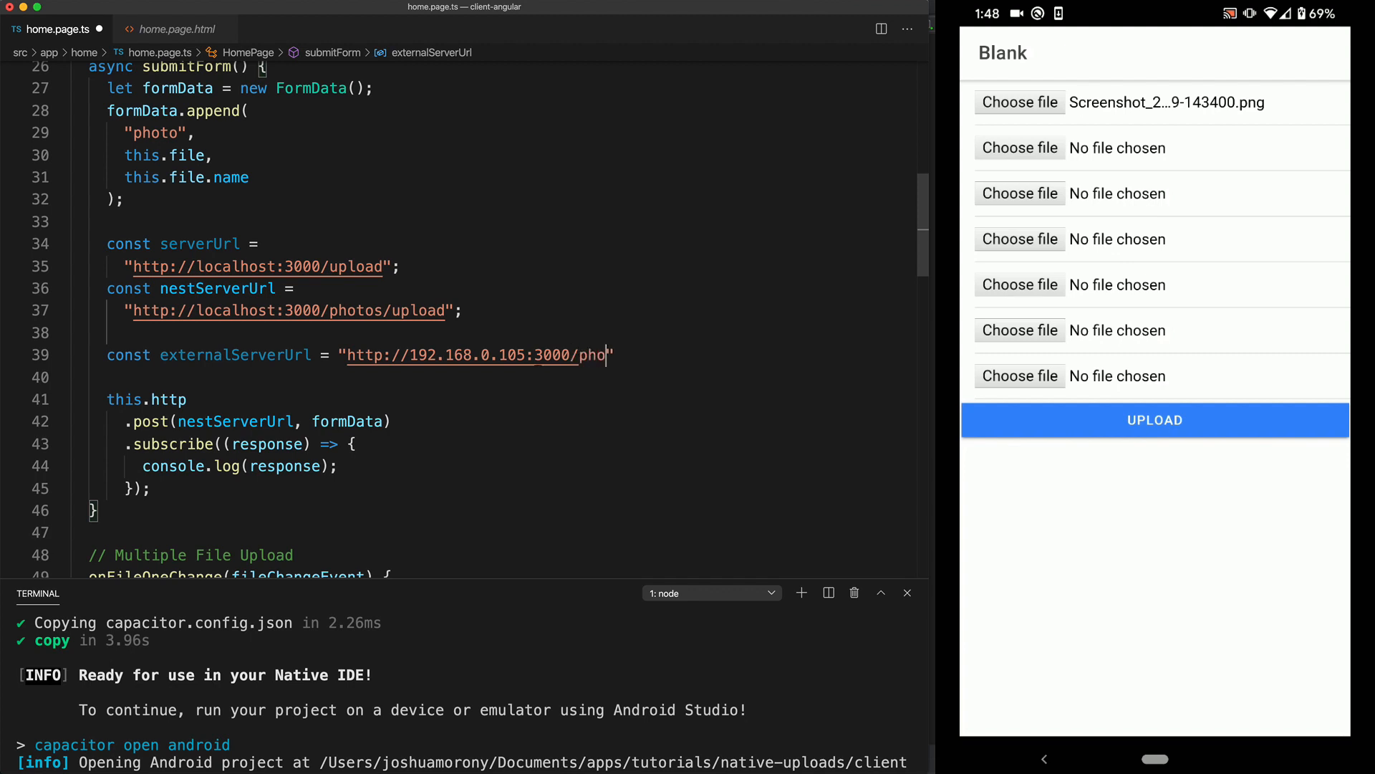
type("tos/")
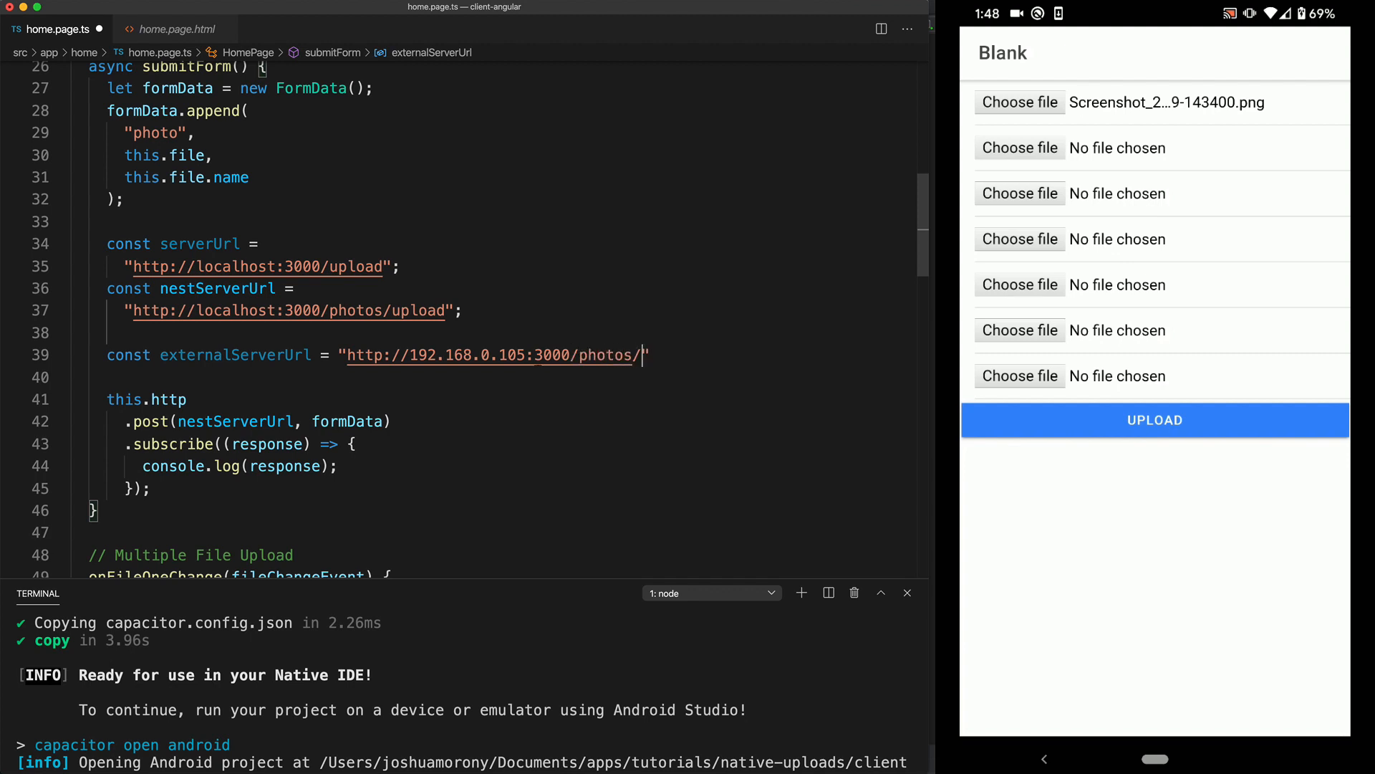
type("upload")
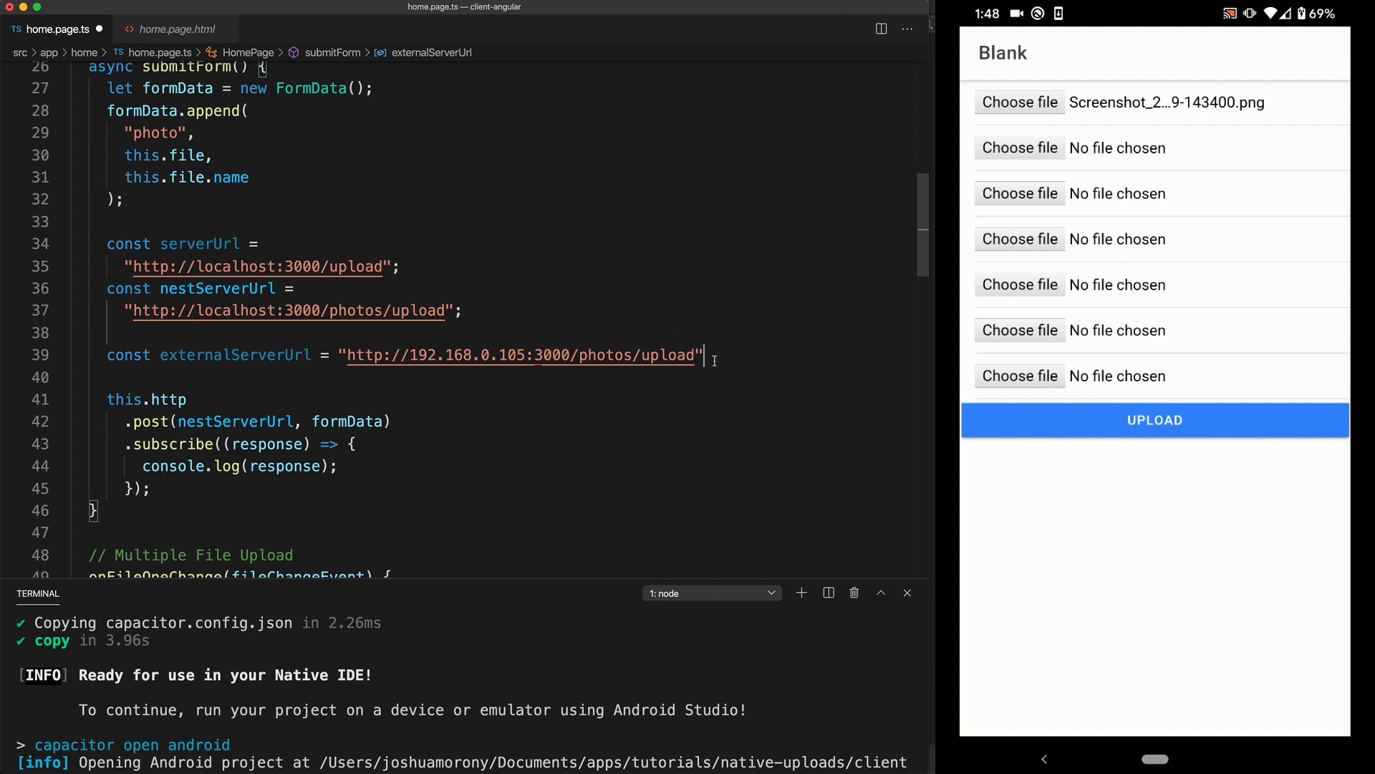
Step: Replace nestServerUrl with externalServerUrl in the this.http.post() call
double_click(232, 421)
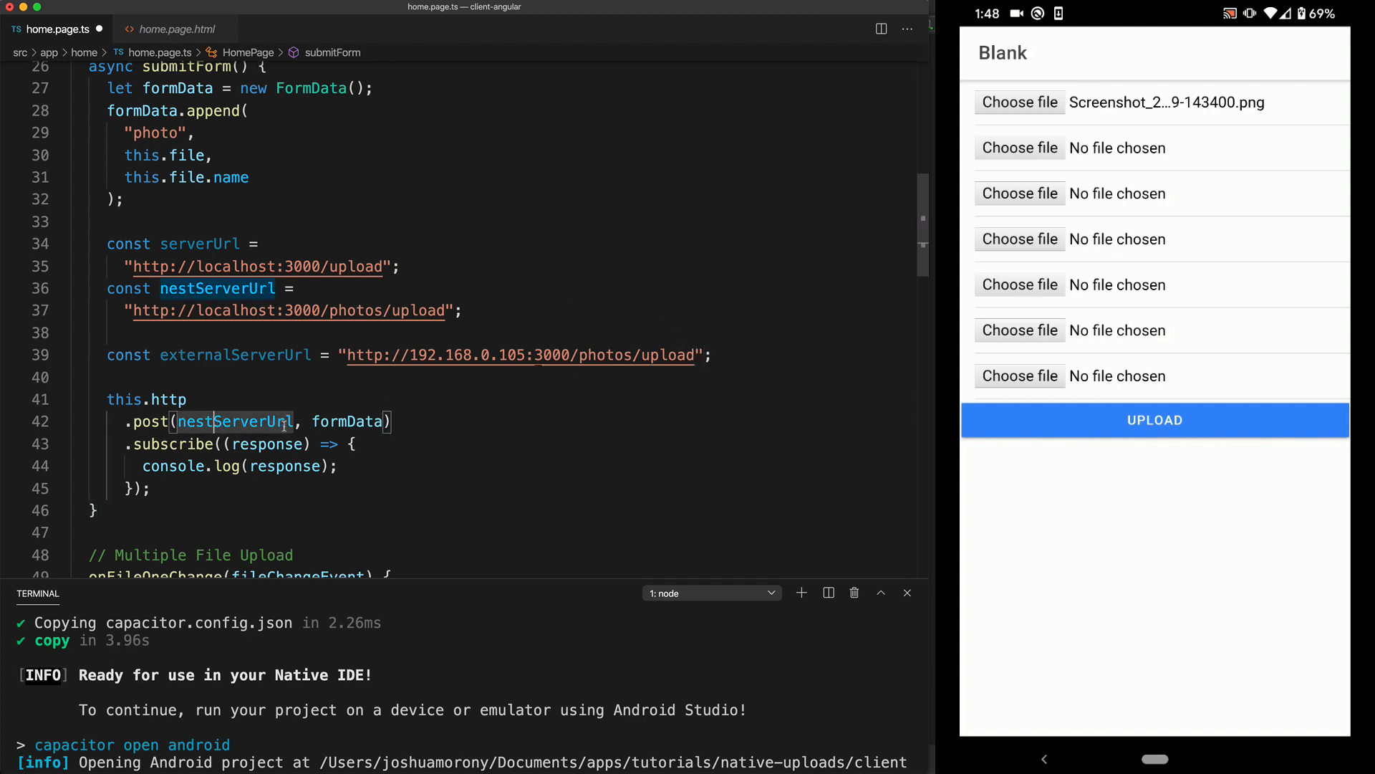
type("ext")
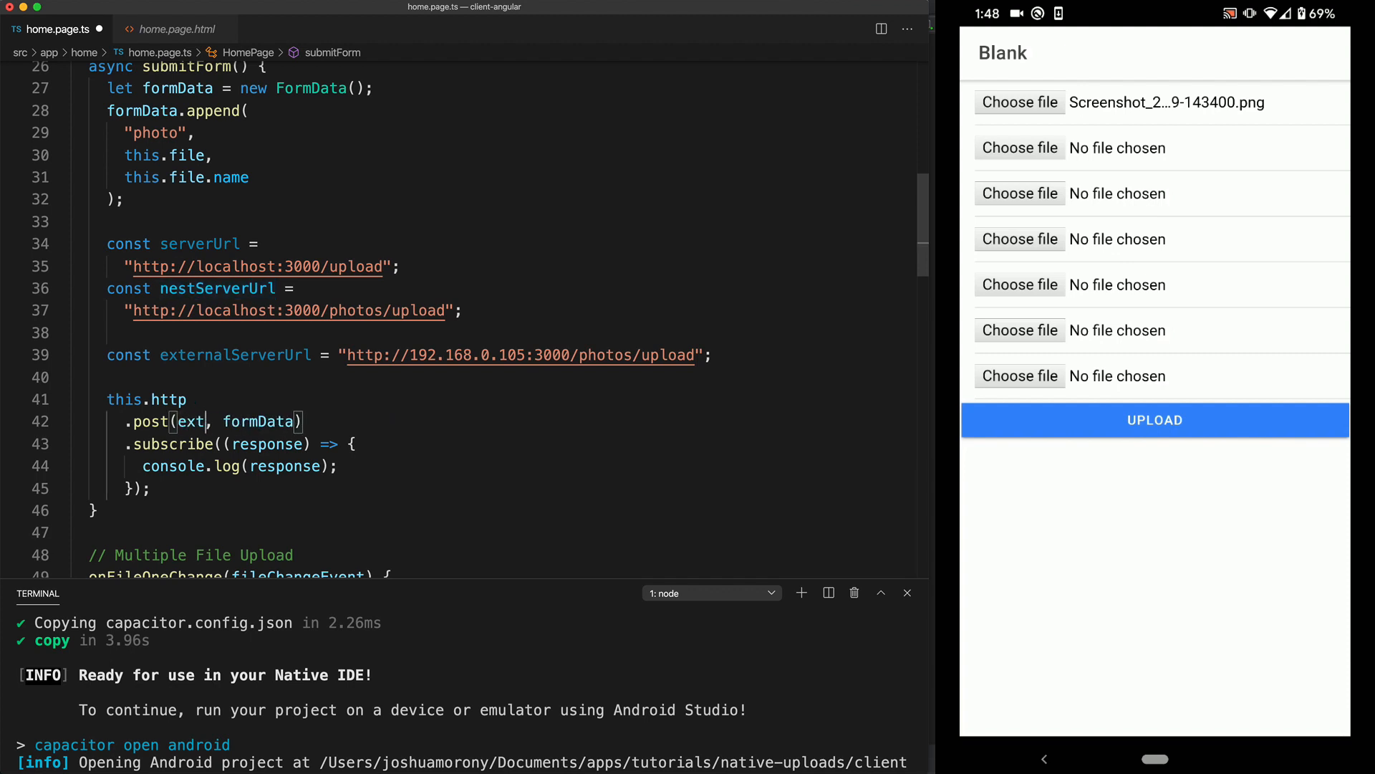
type("externalServerUr")
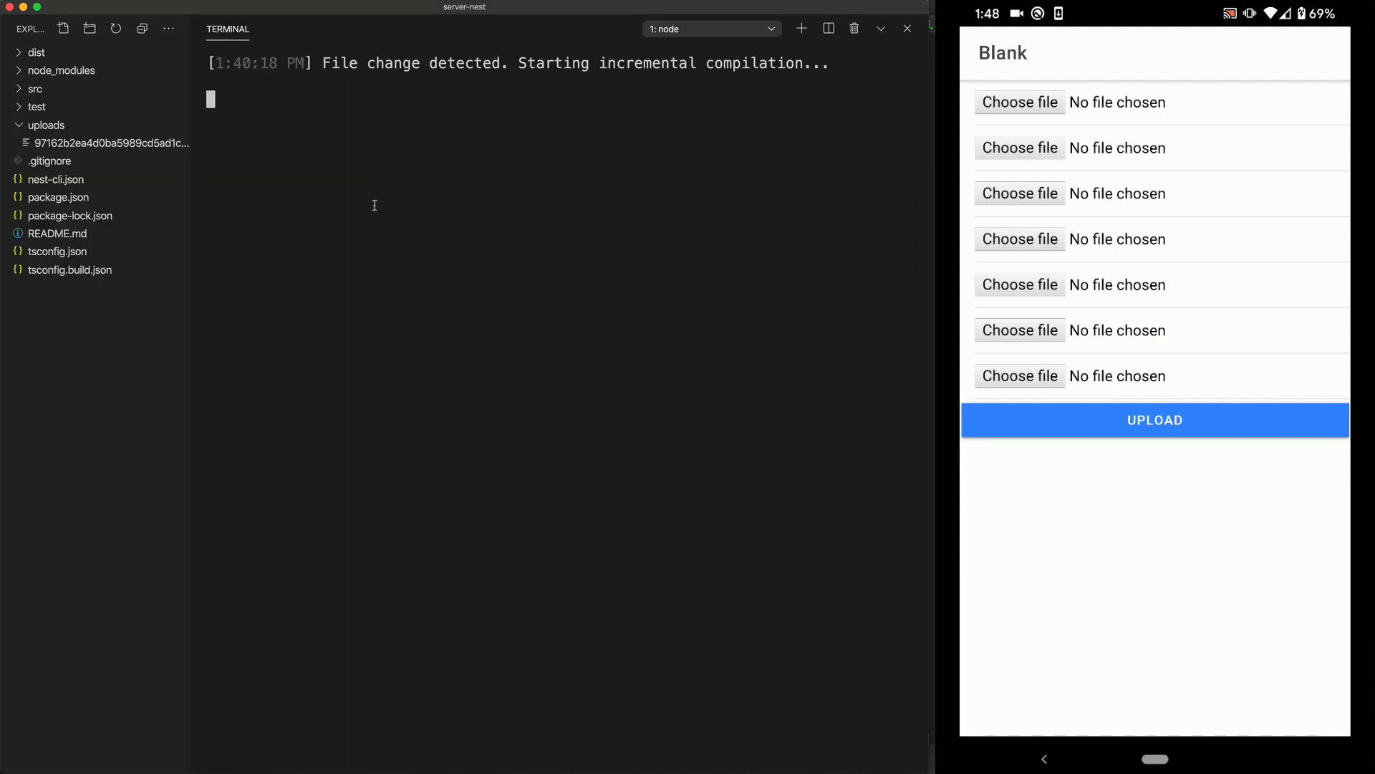
mouse_move(250, 141)
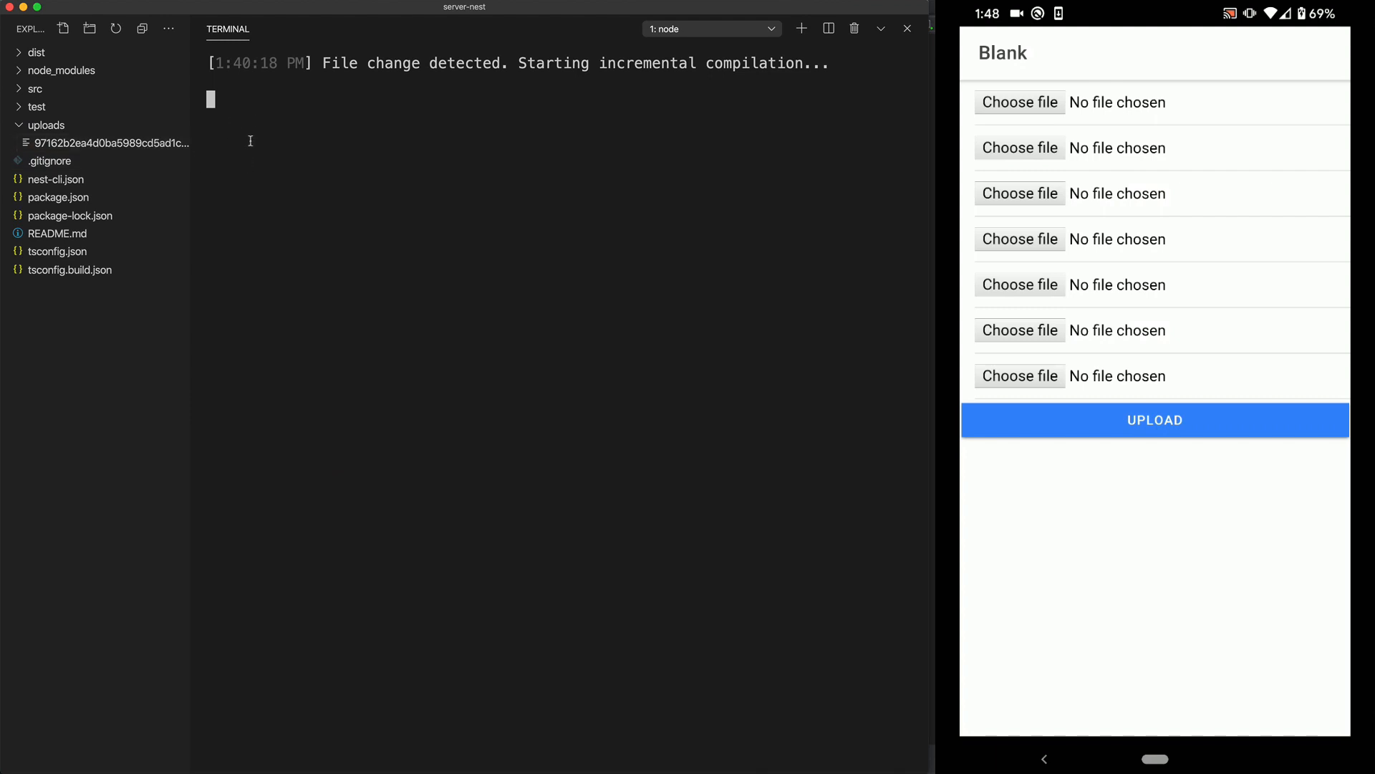
Step: Reveal the second uploaded file from the phone in the server's uploads folder
left_click(1019, 102)
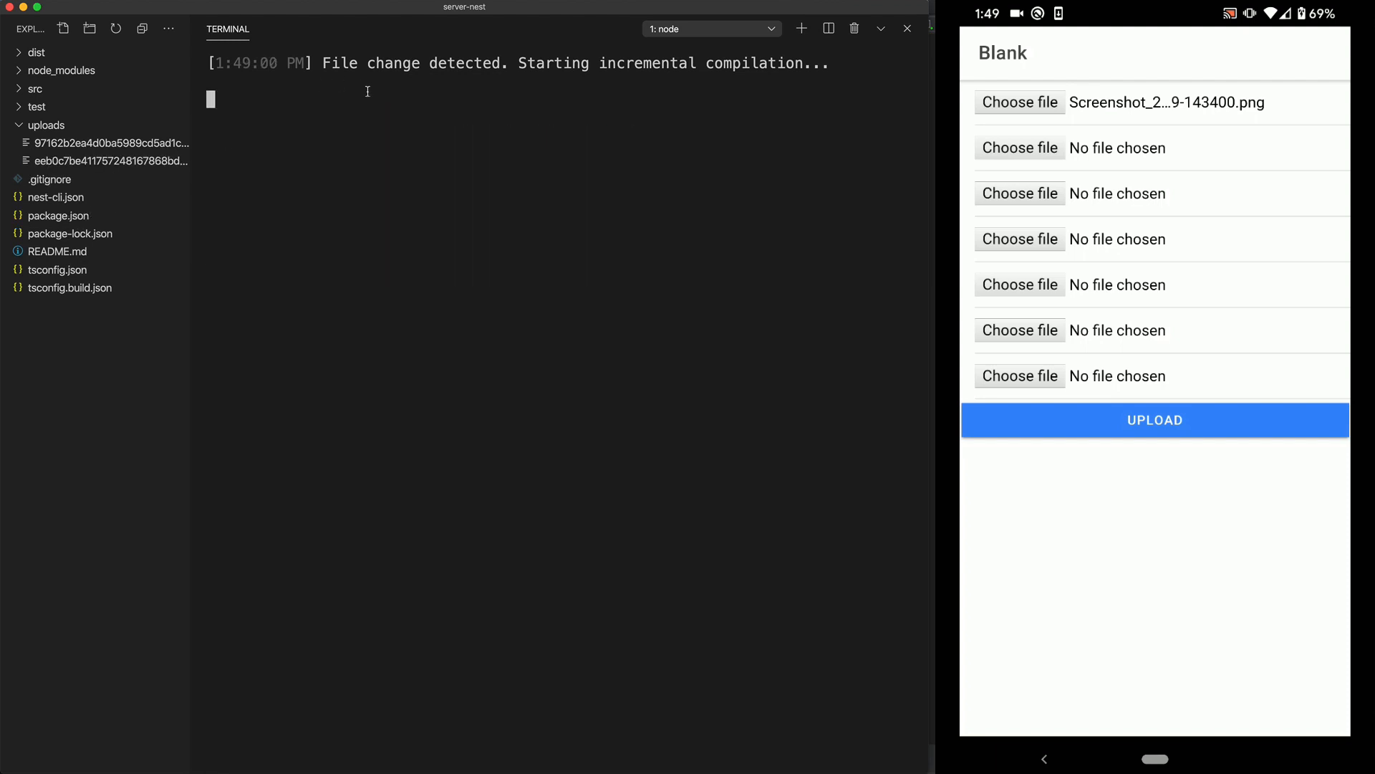
mouse_move(371, 109)
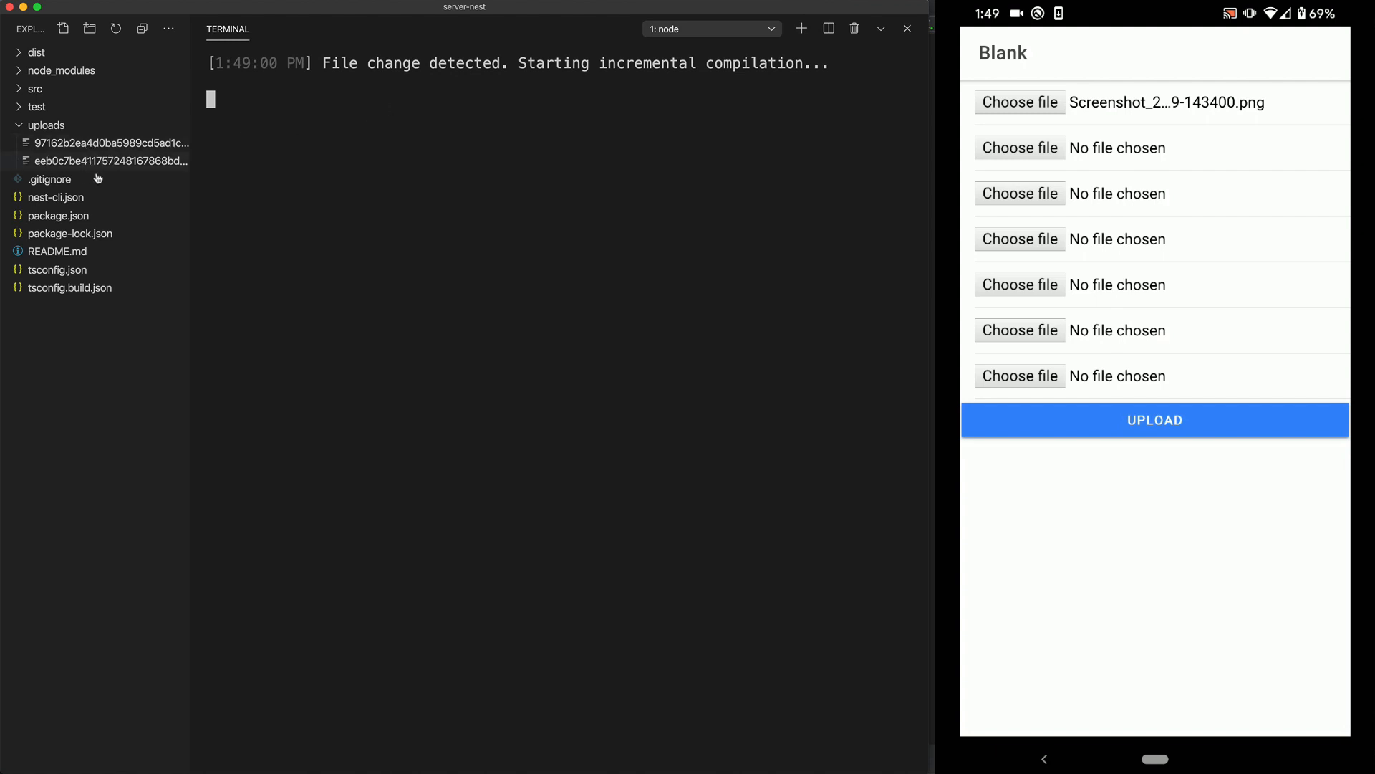
mouse_move(105, 161)
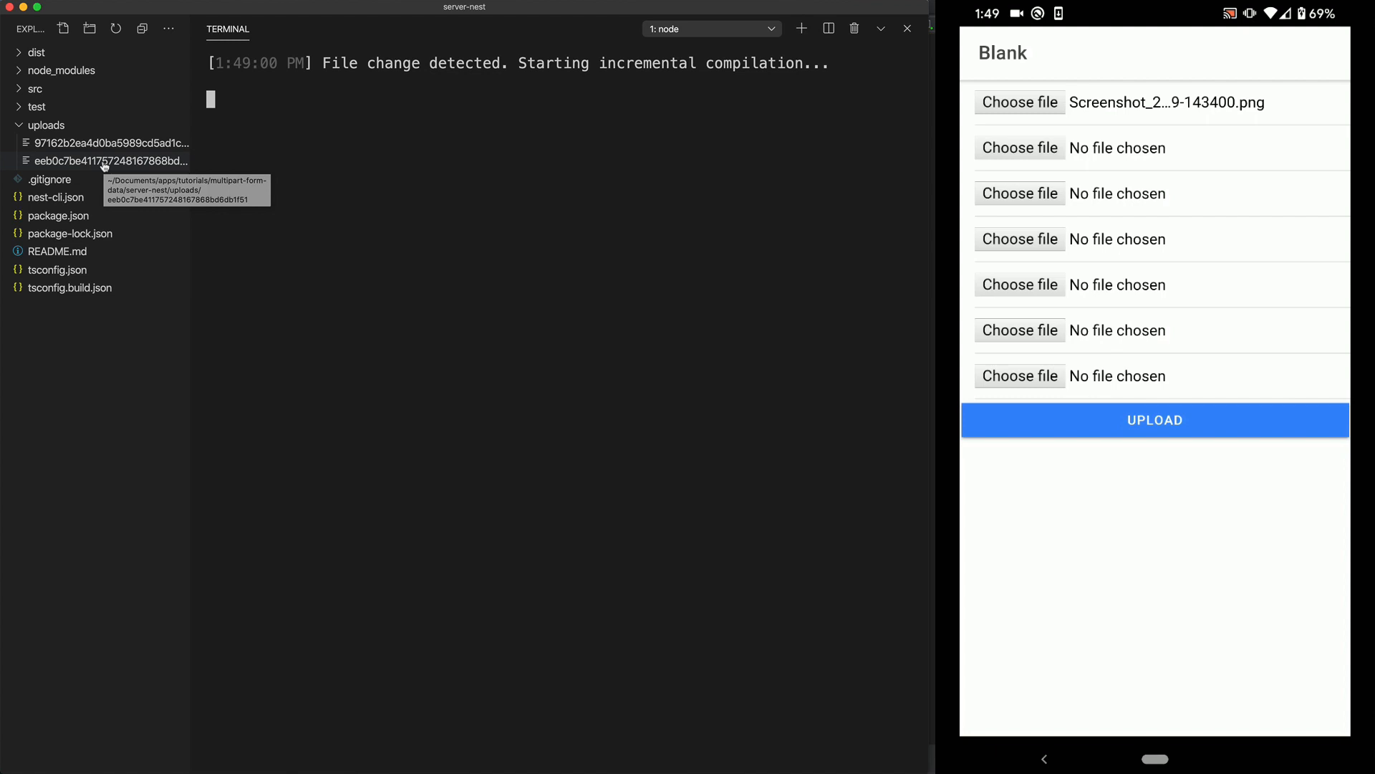
mouse_move(529, 253)
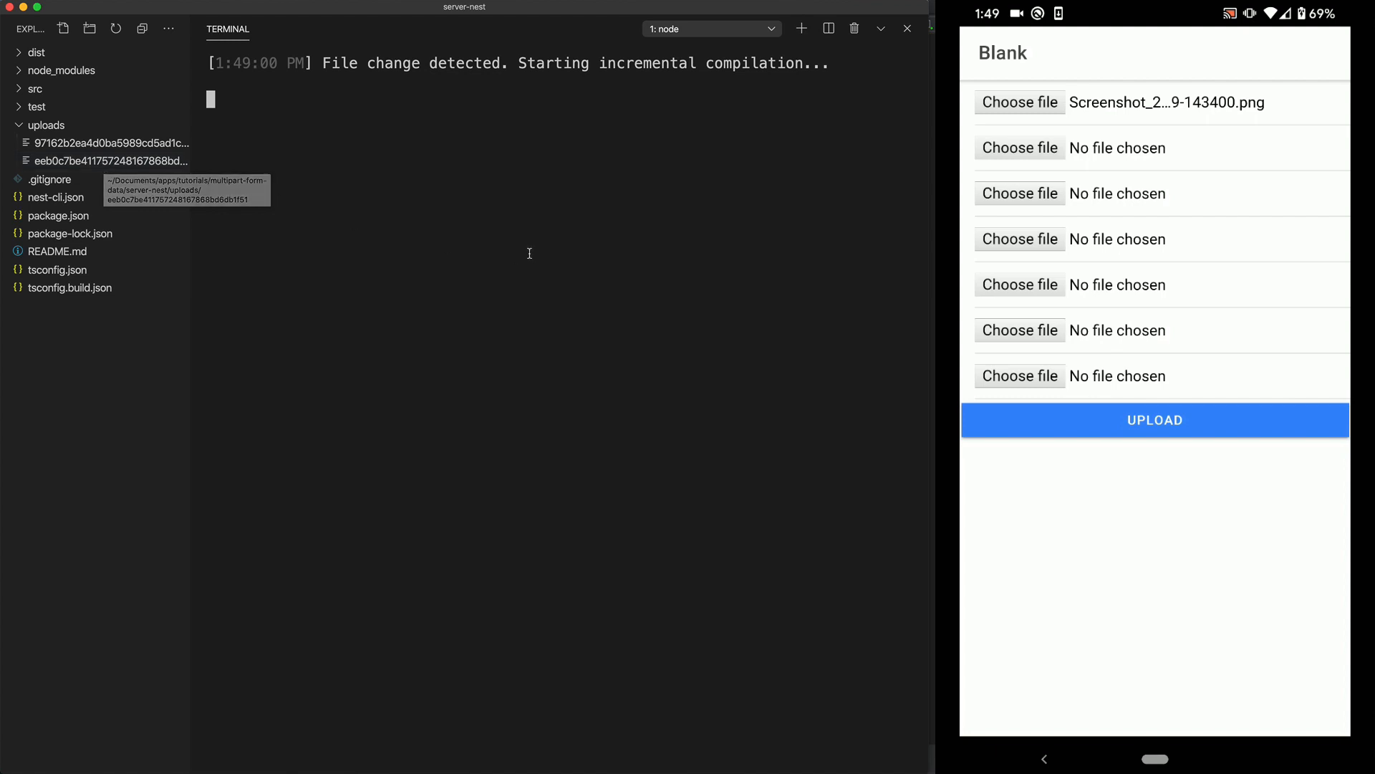
mouse_move(528, 253)
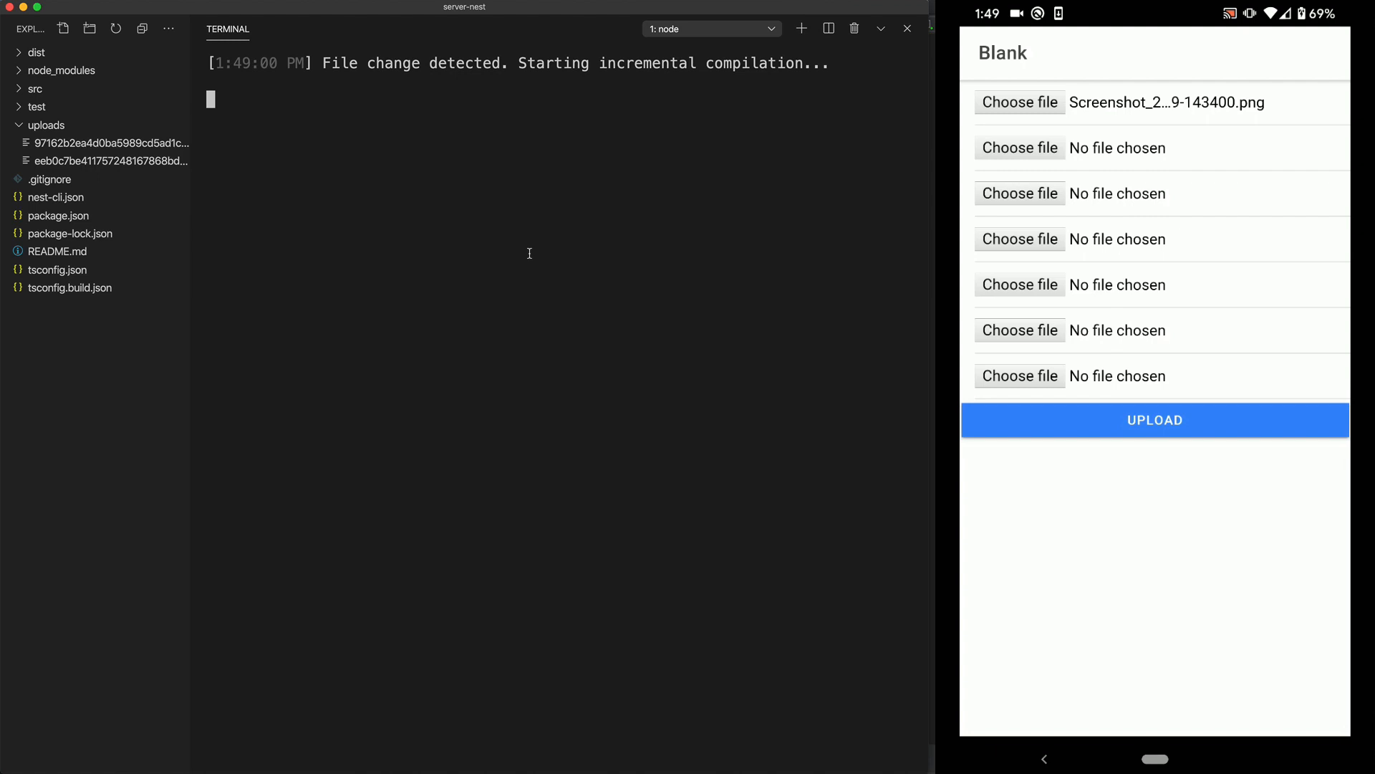
mouse_move(517, 250)
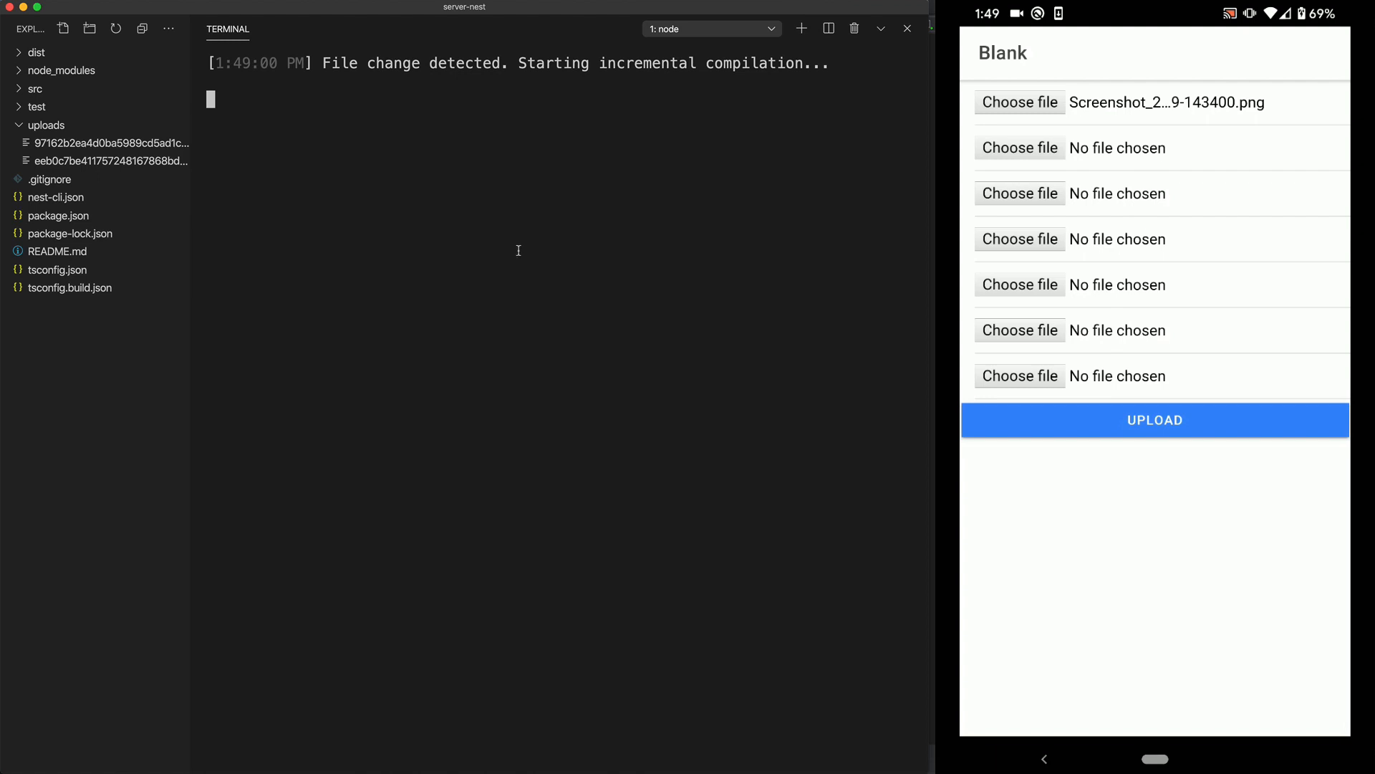